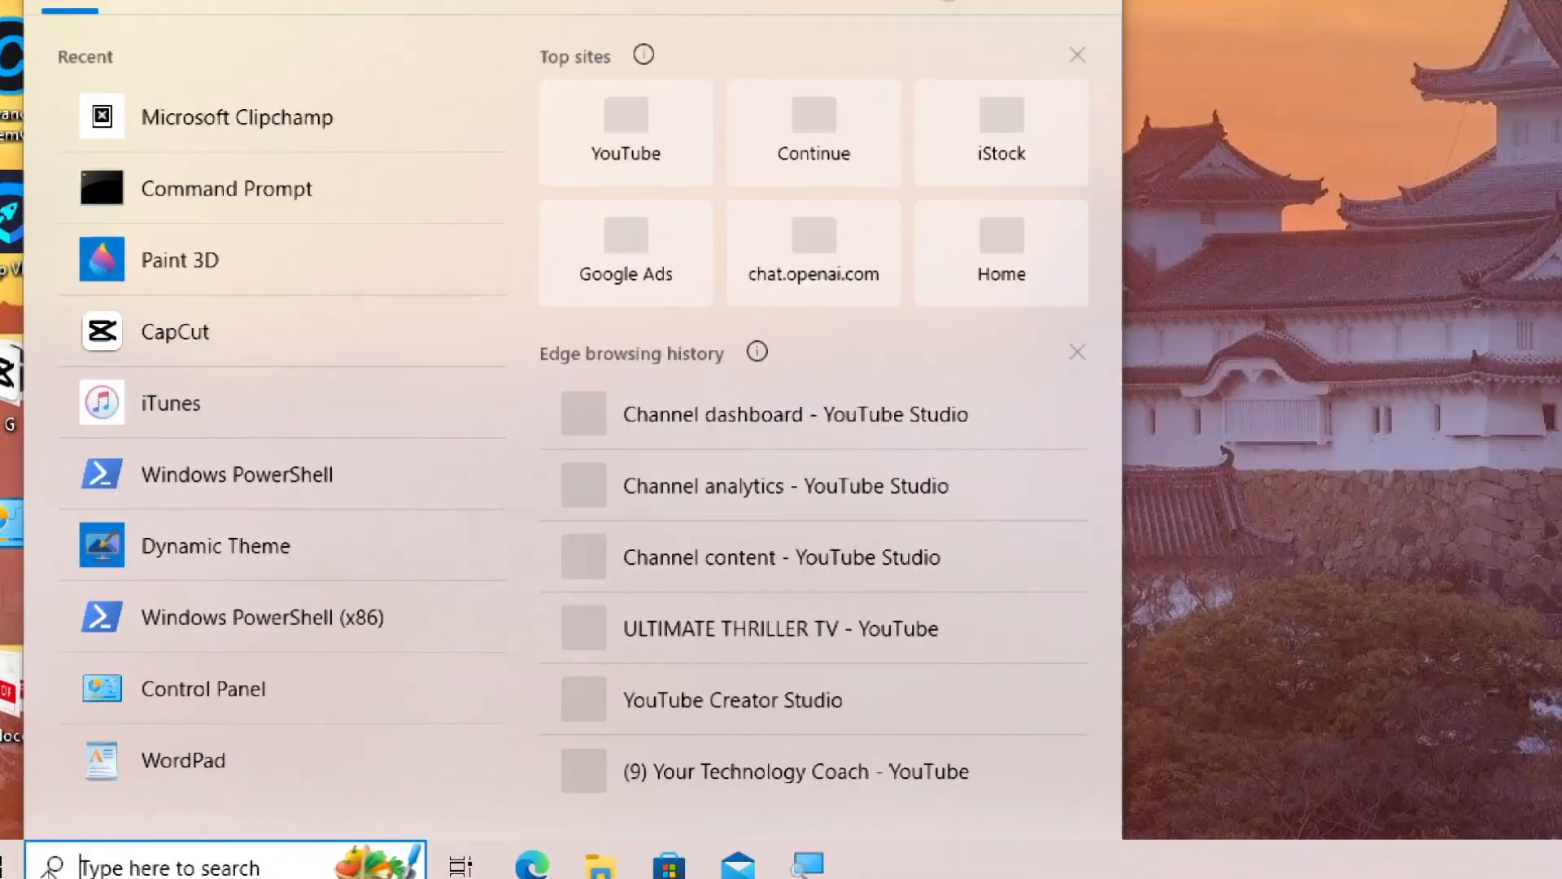
- Launch an administrator Command Prompt from the Start menu search for 'cmd'
text(cmd)
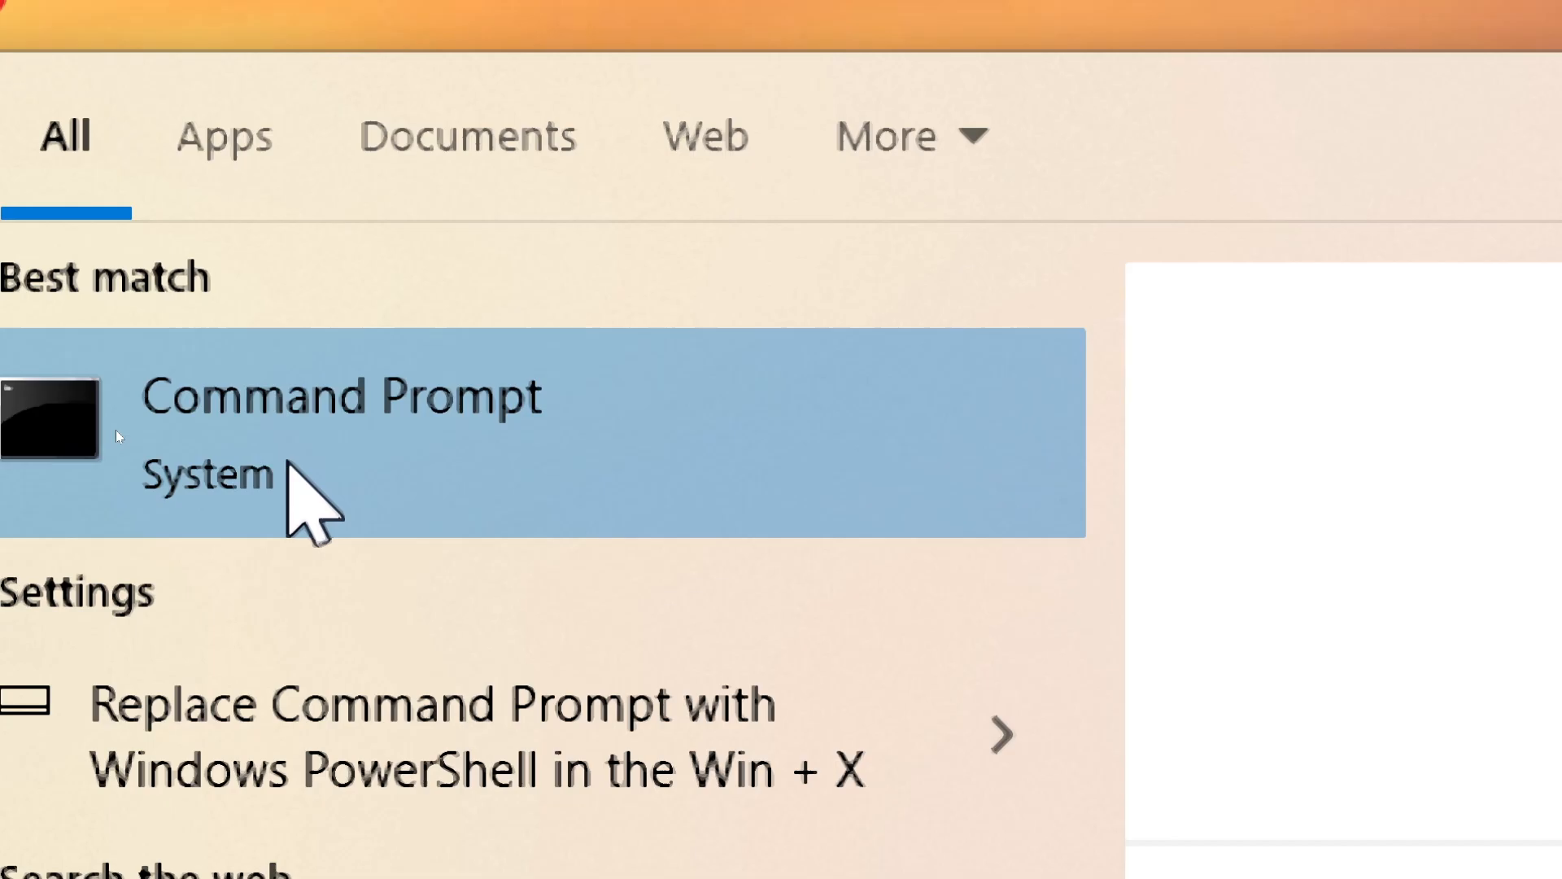
click(338, 418)
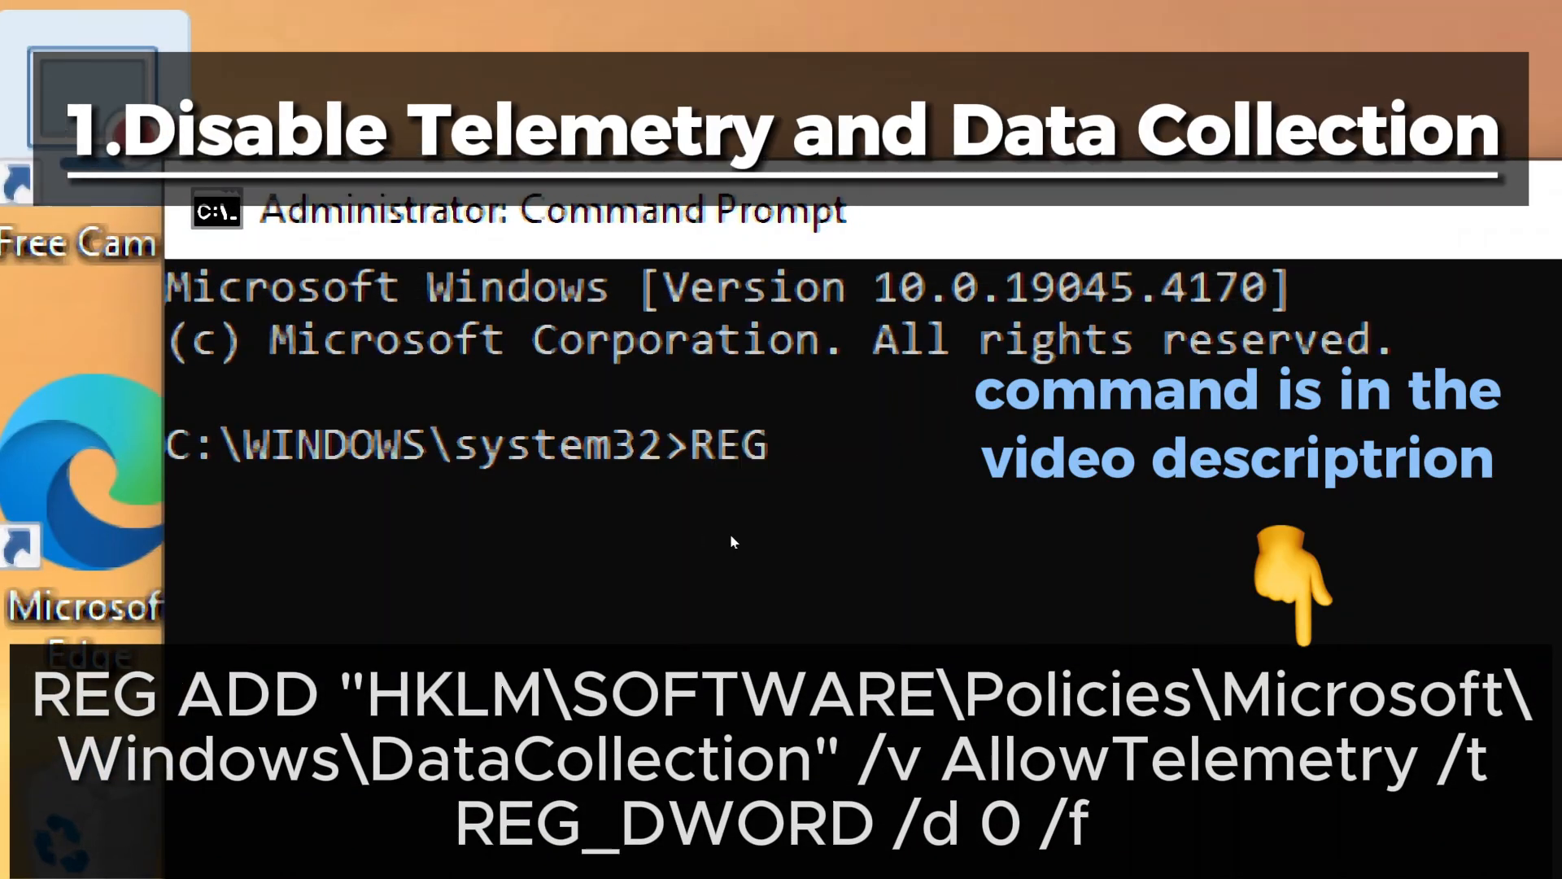
- Run REG ADD setting AllowTelemetry to 0 under HKLM Policies DataCollection, disabling telemetry
text(ADD)
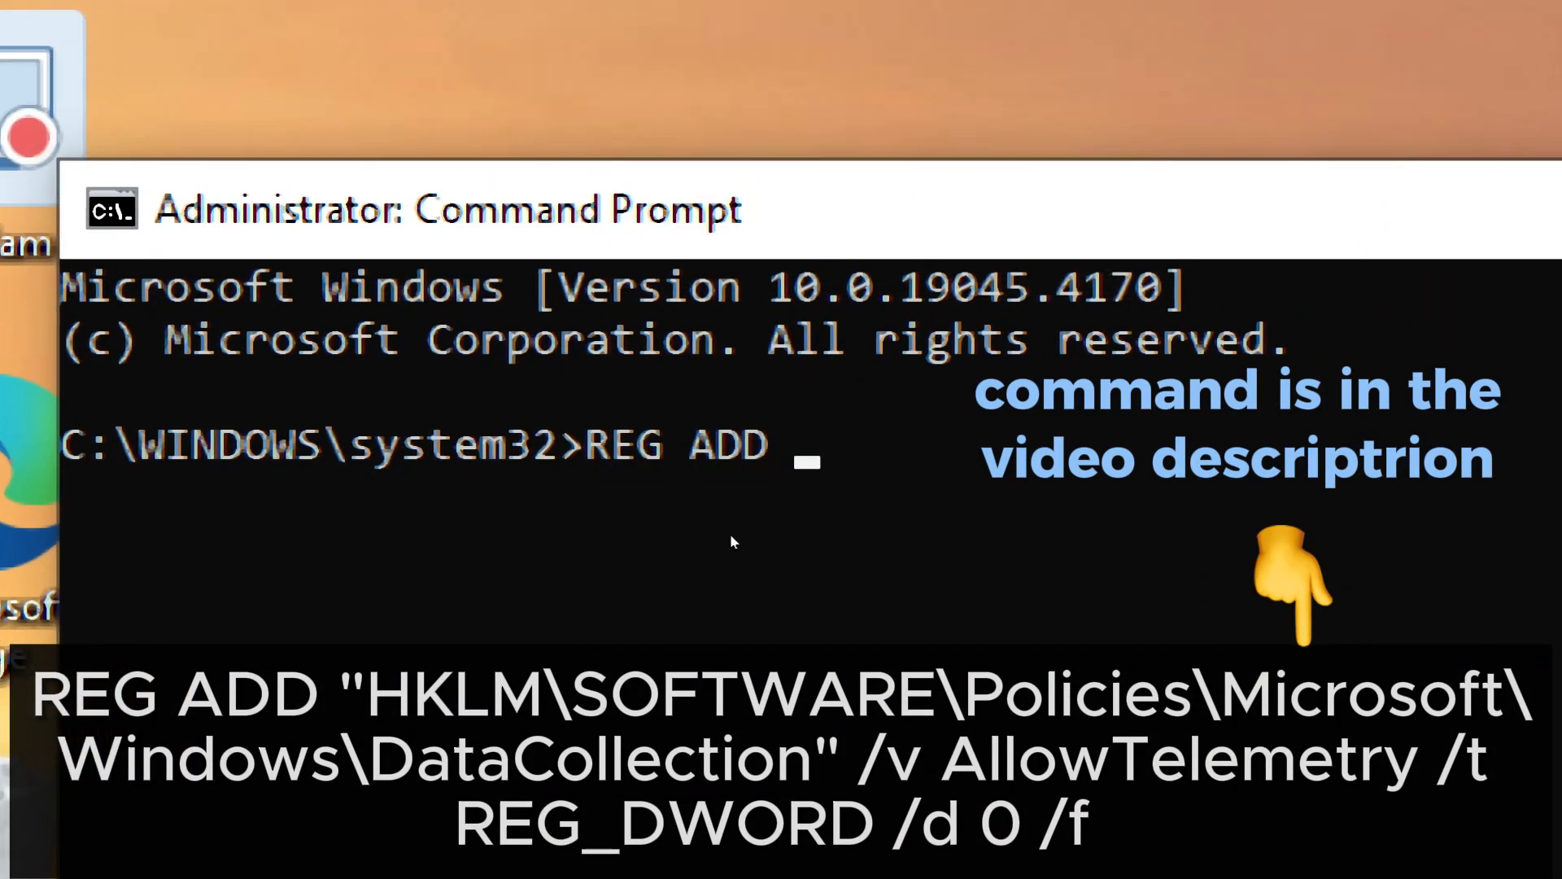
text("H)
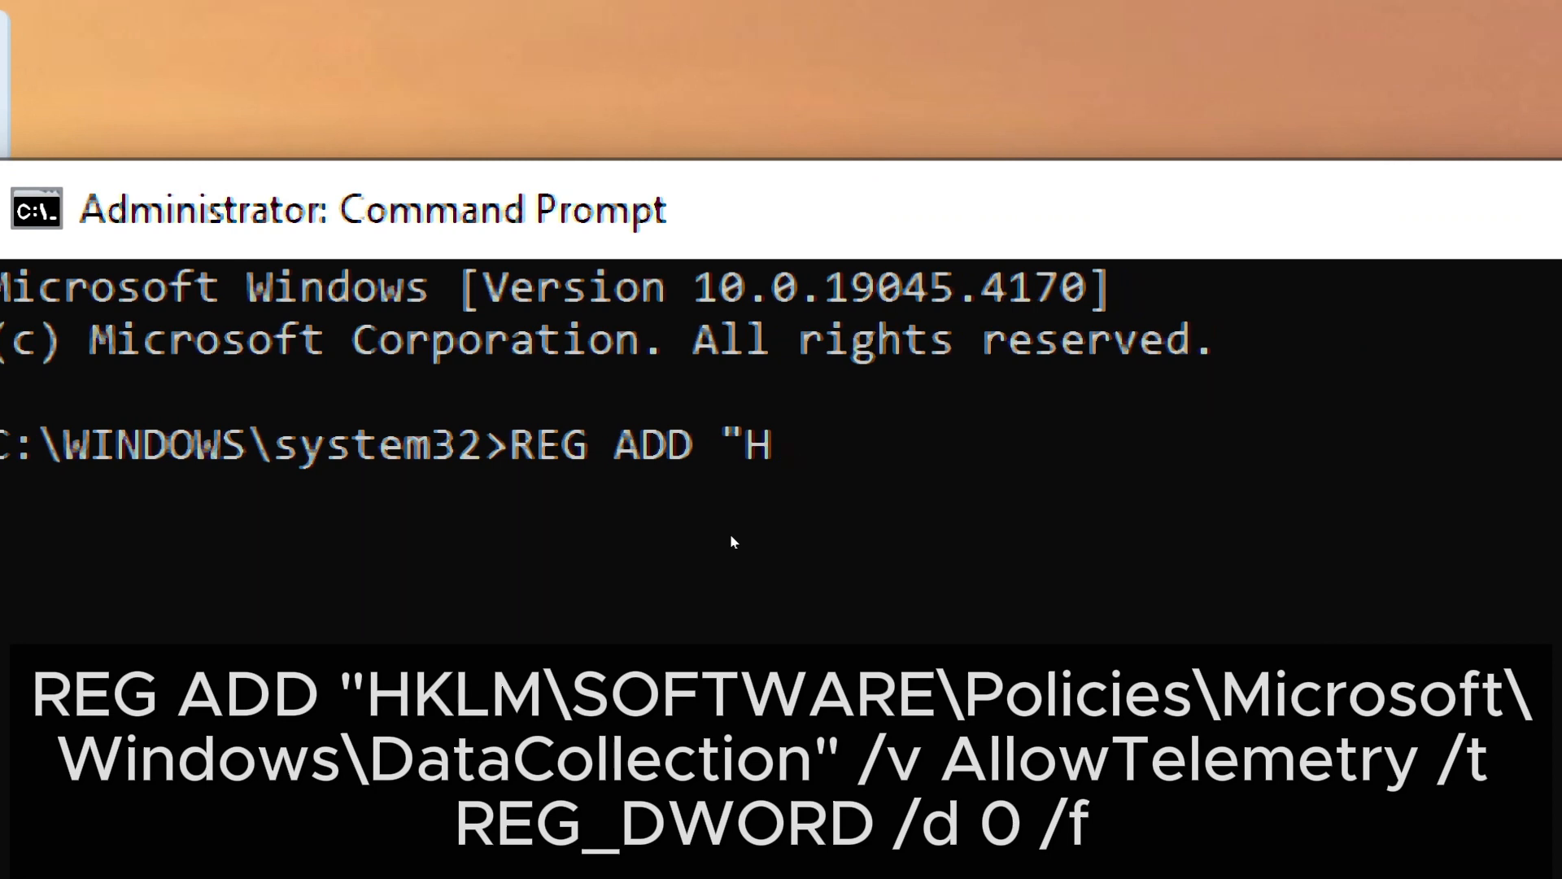
text(KLM\)
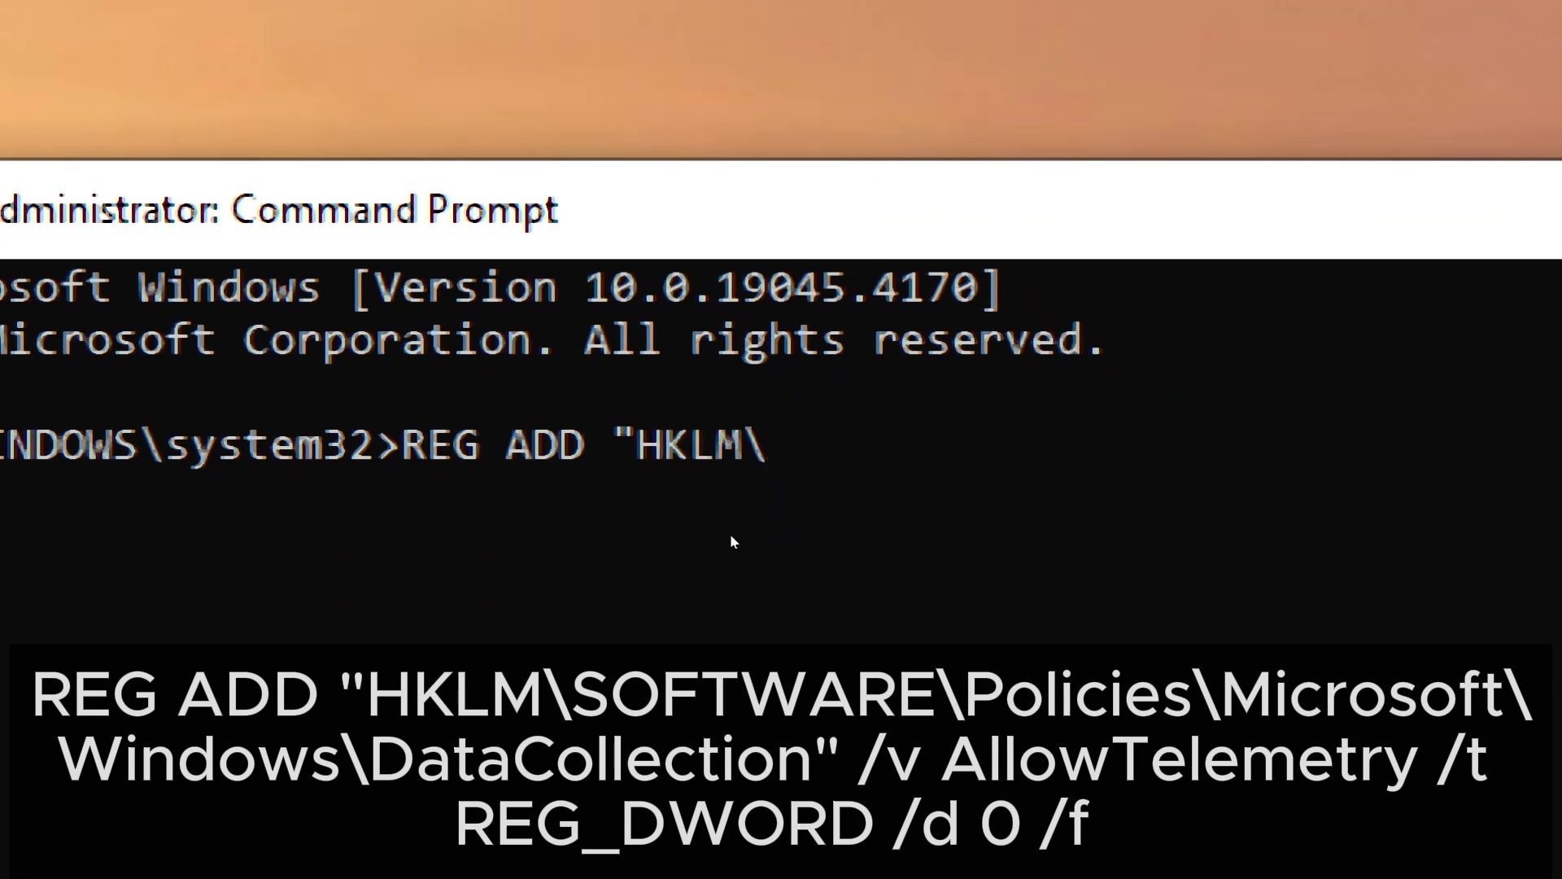
text(SOFTWARE\P)
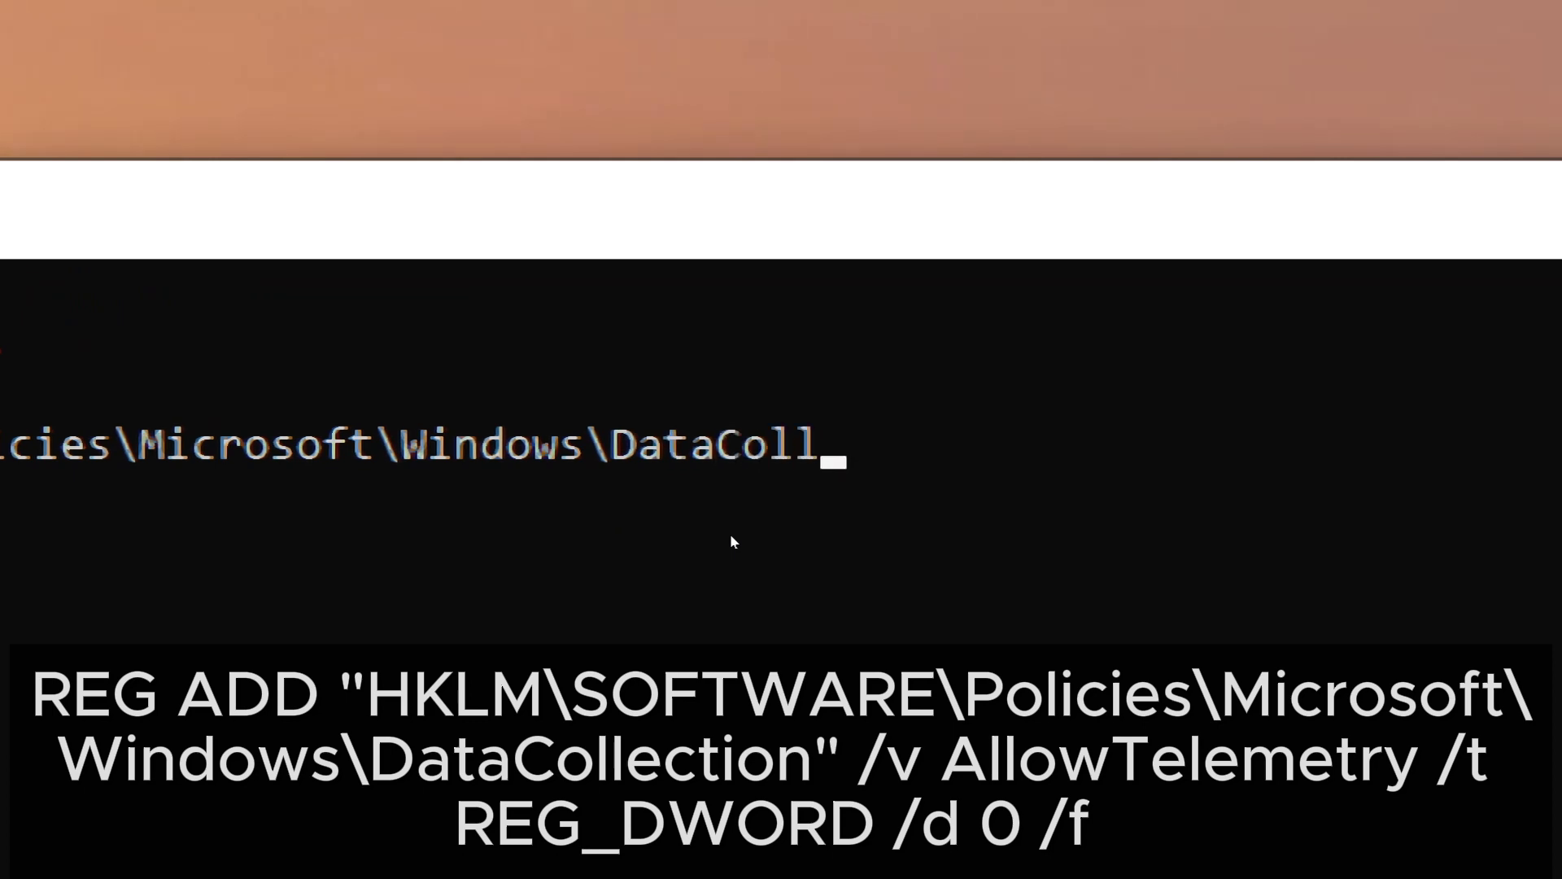
text(ection")
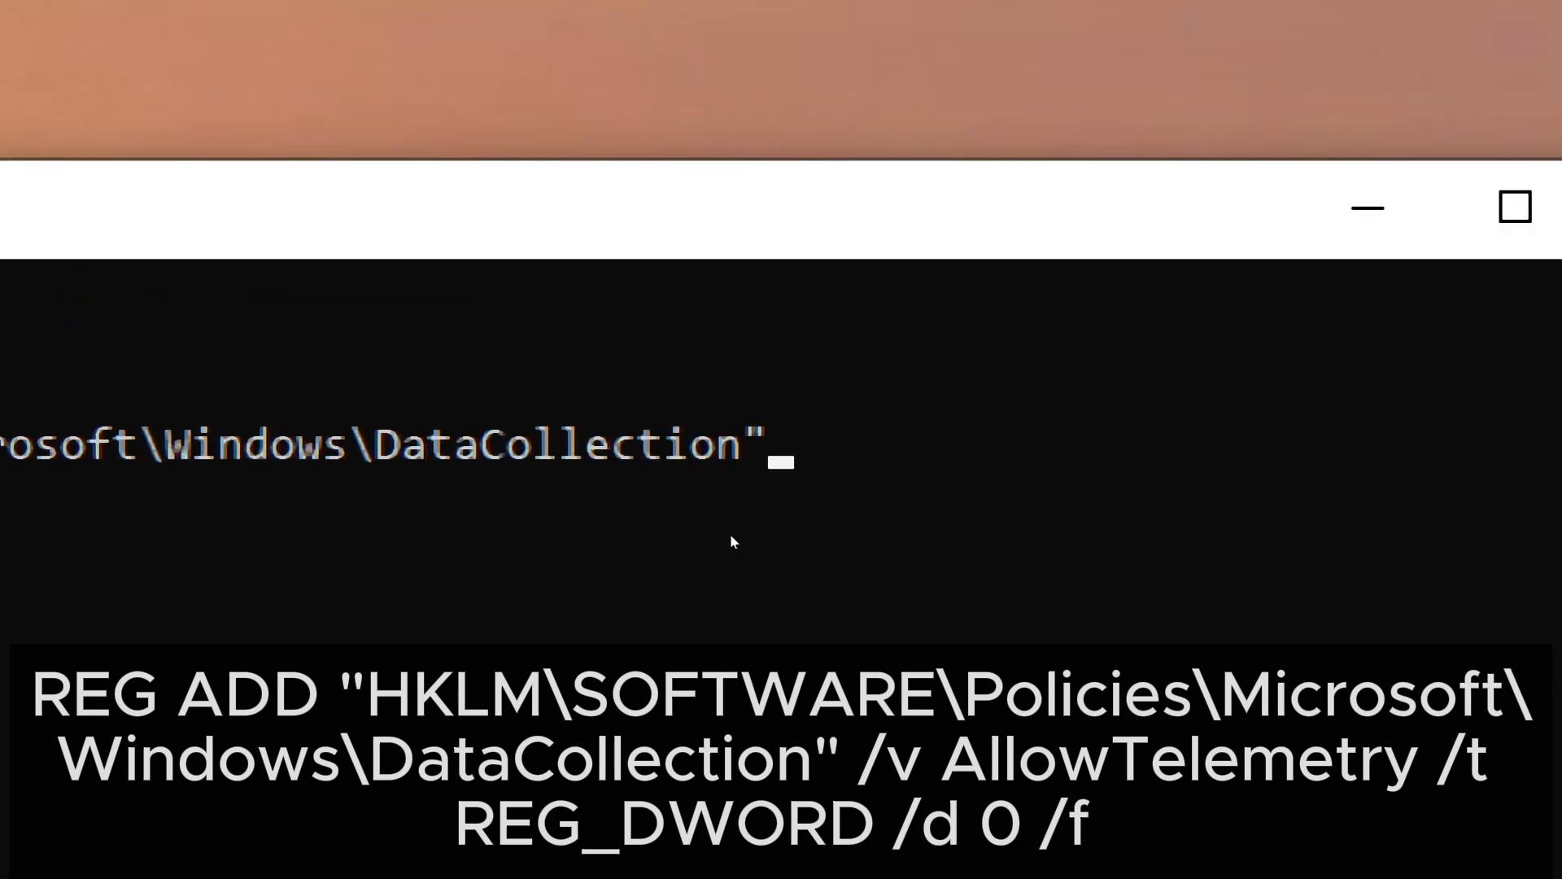
text(/v Al)
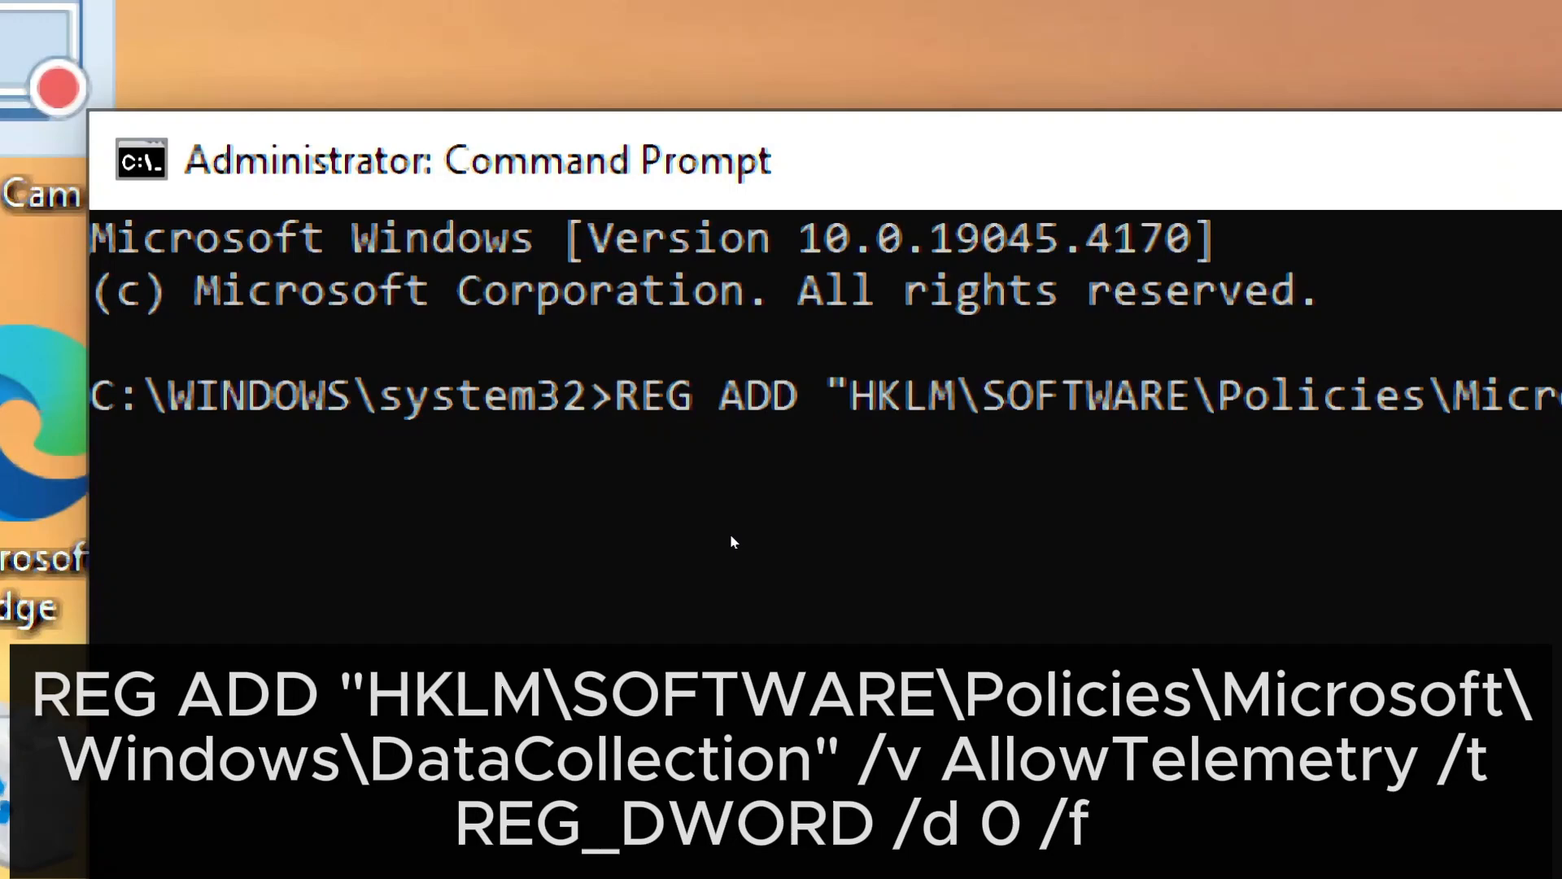
key(enter)
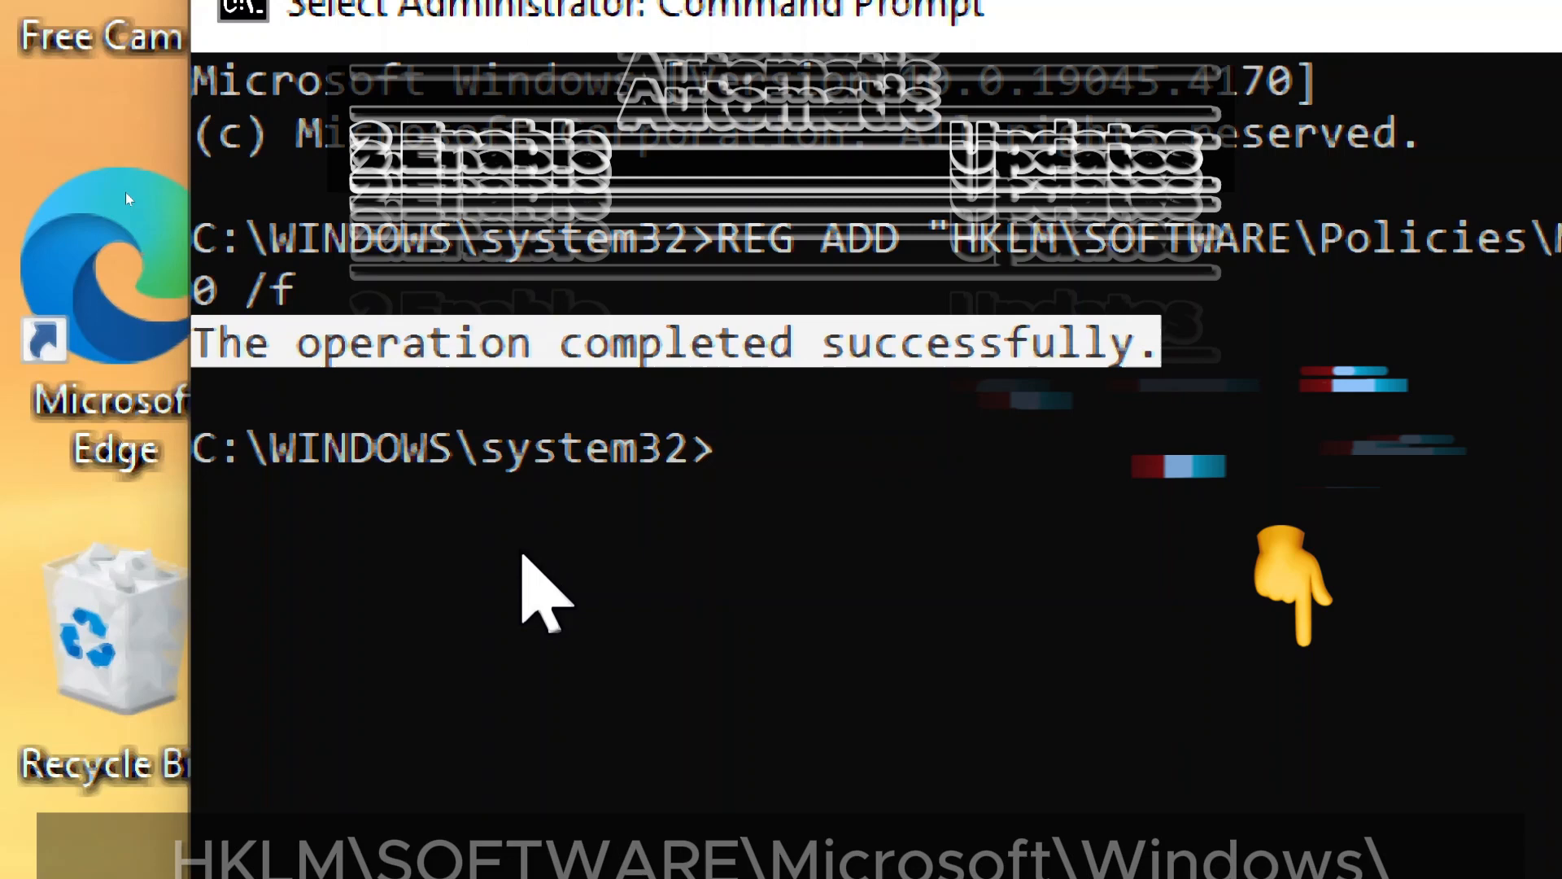
- Run REG ADD setting AUOptions to 4 under WindowsUpdate Auto Update, enabling automatic updates
text(REG A)
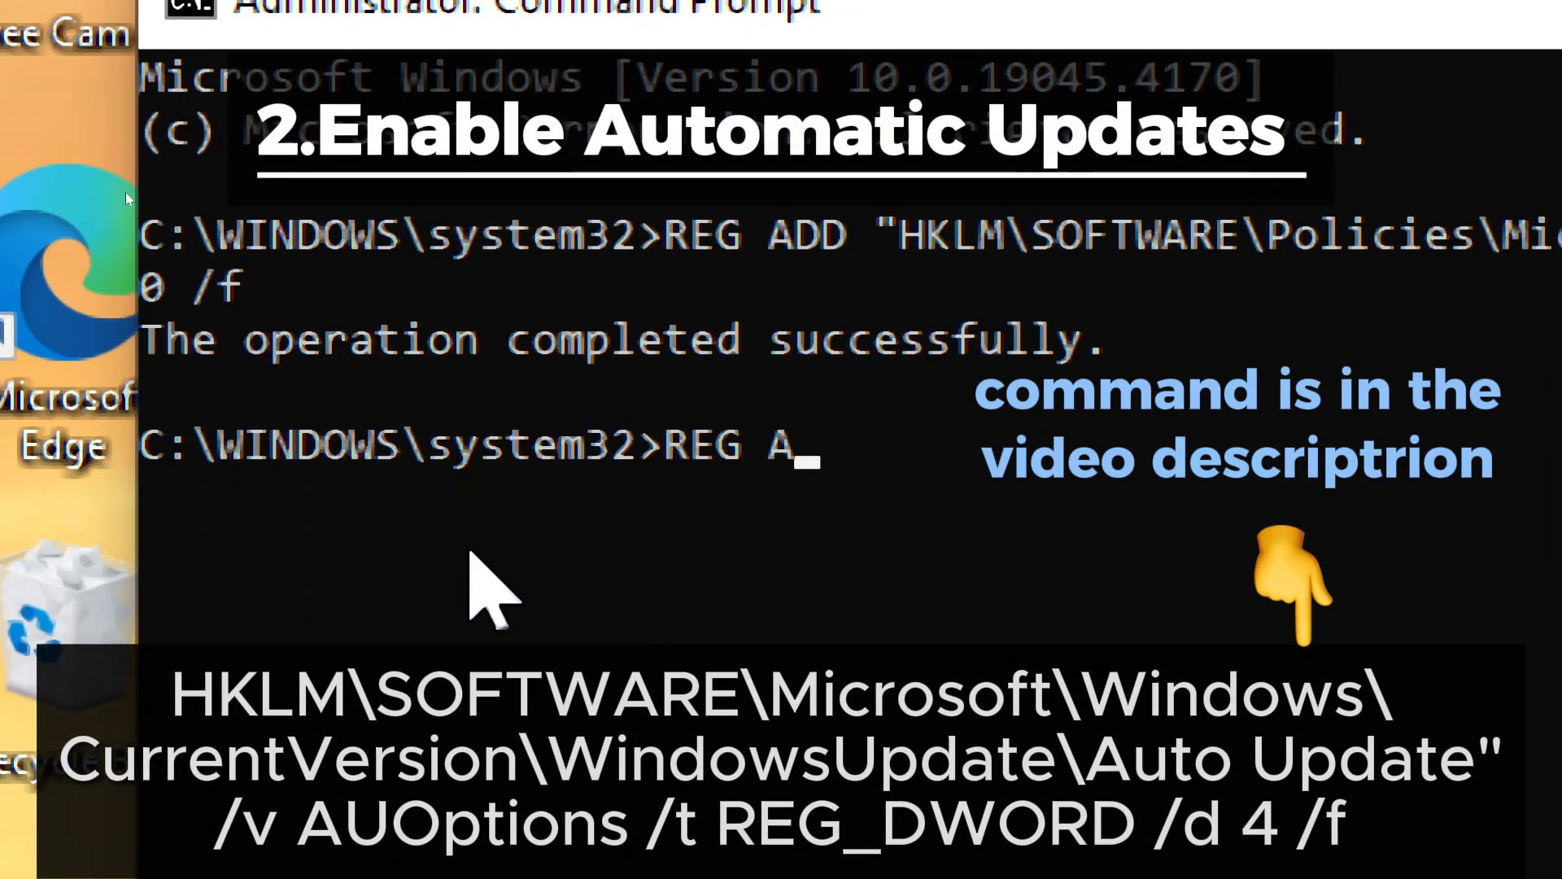
text(DD "HKLM\SOFTWARE\Microsoft)
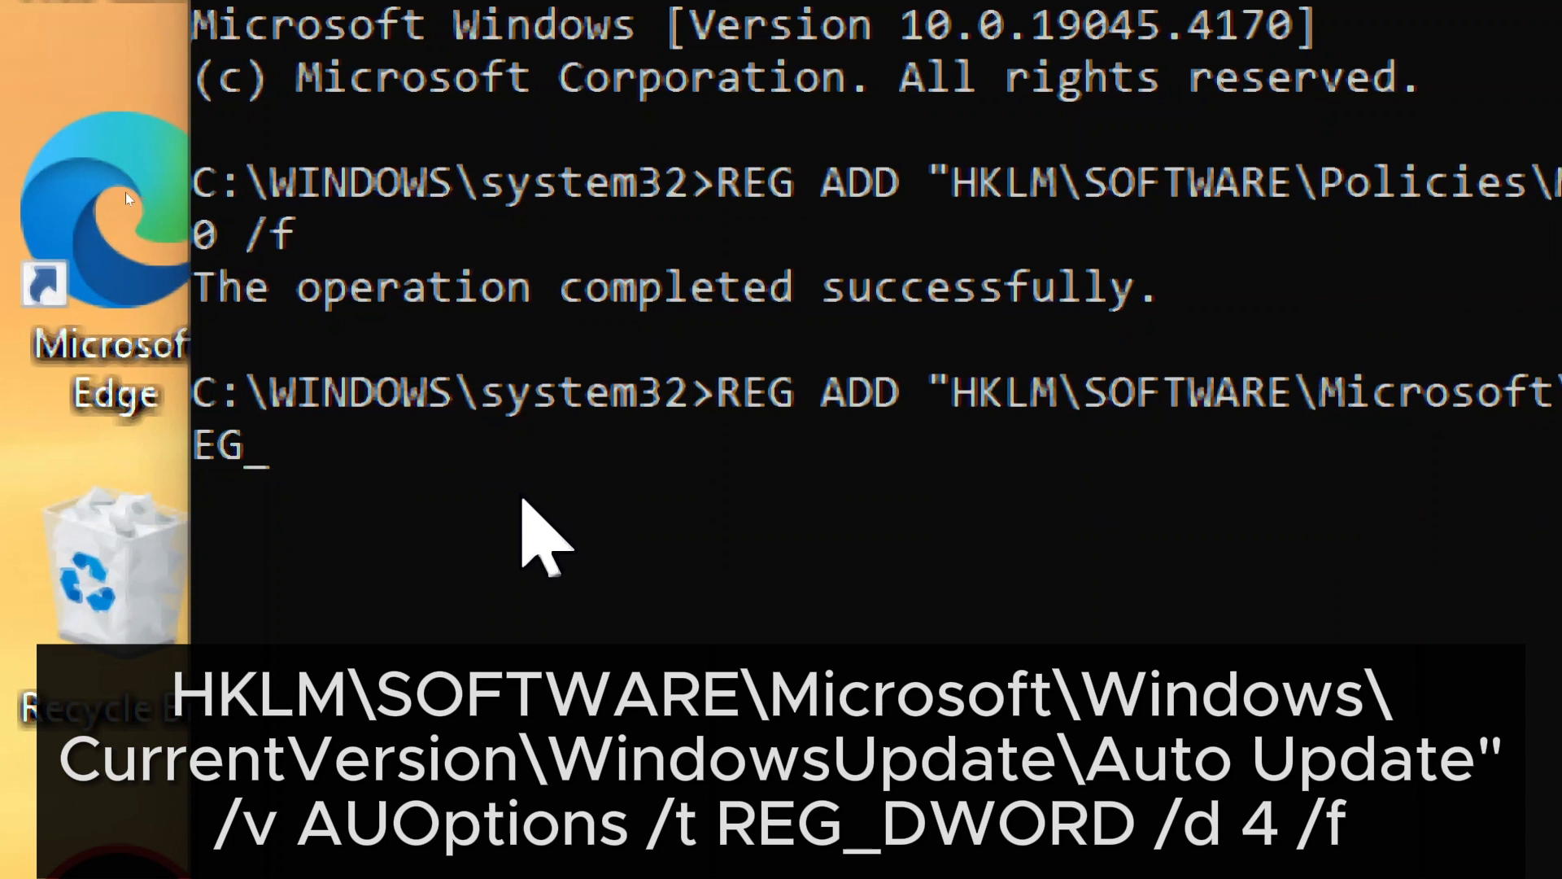
text(_DWORD)
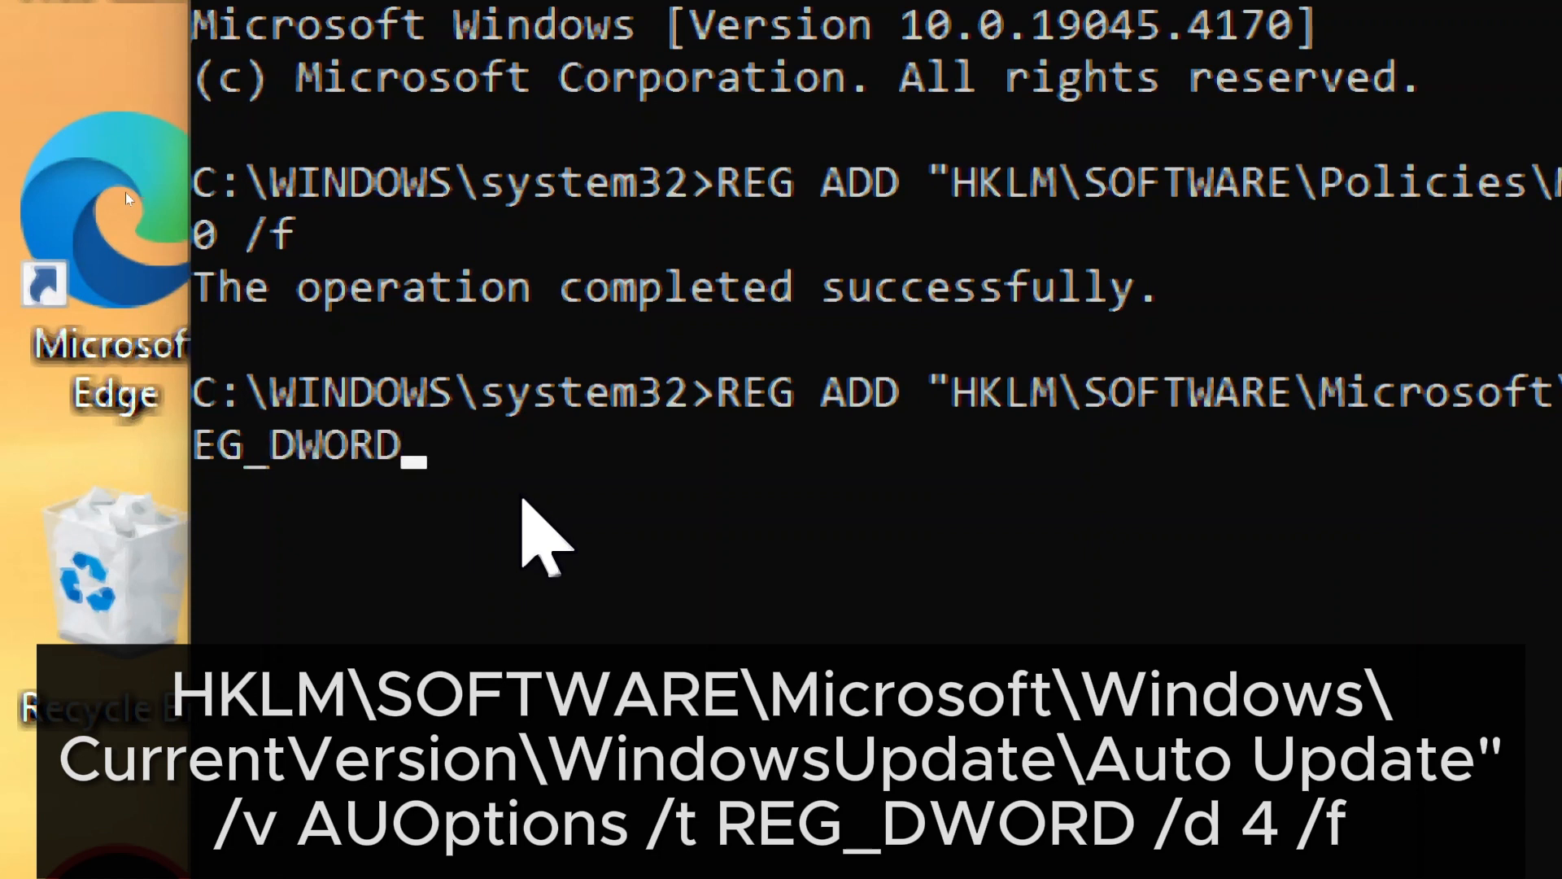
text(/d)
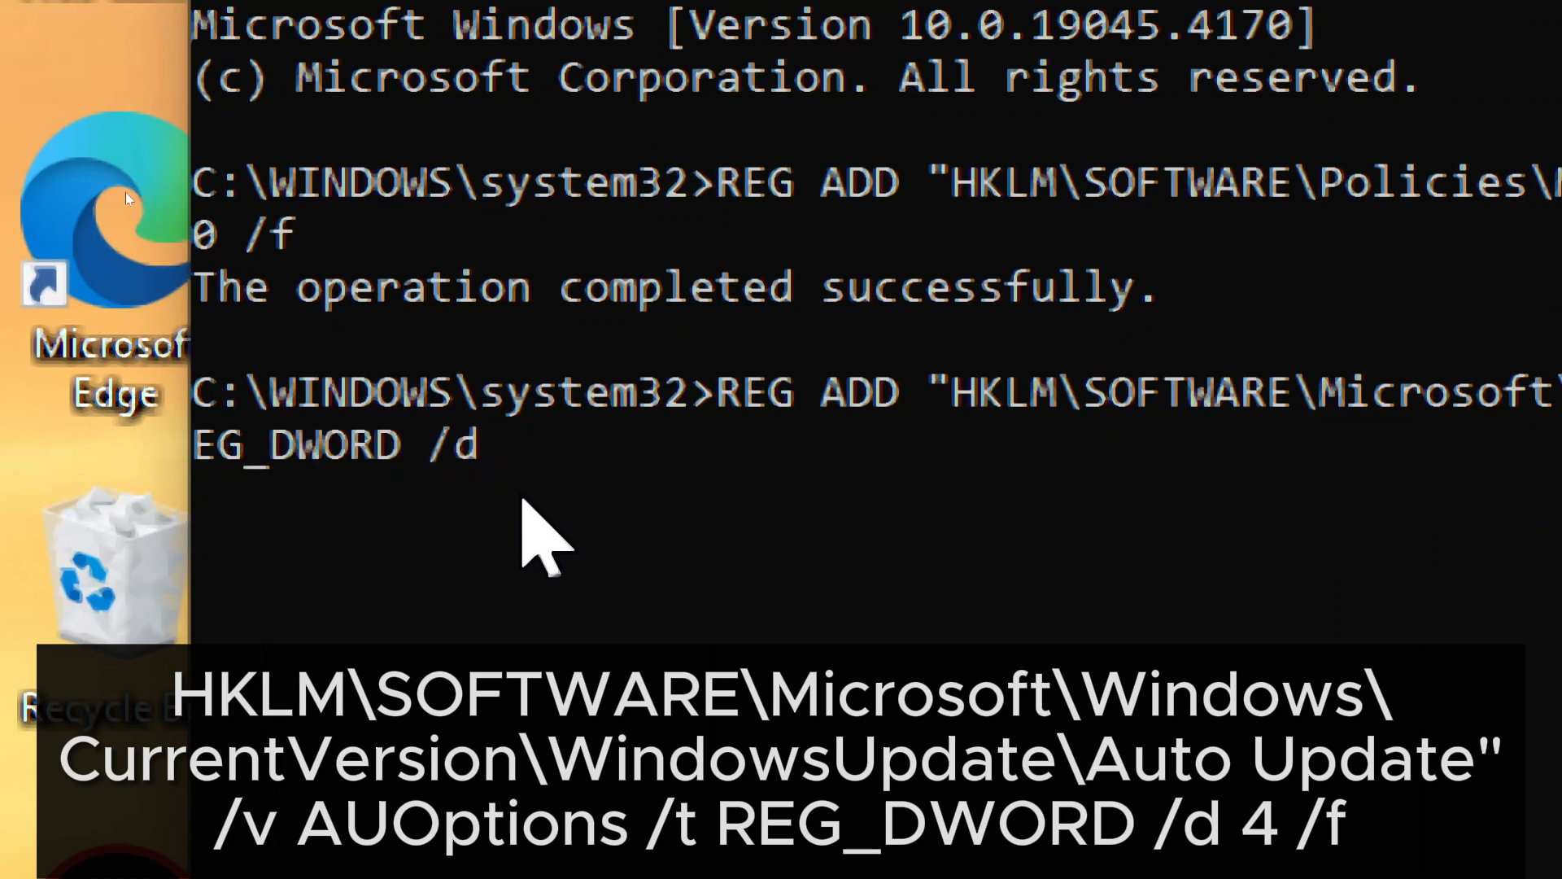
text(4 /f)
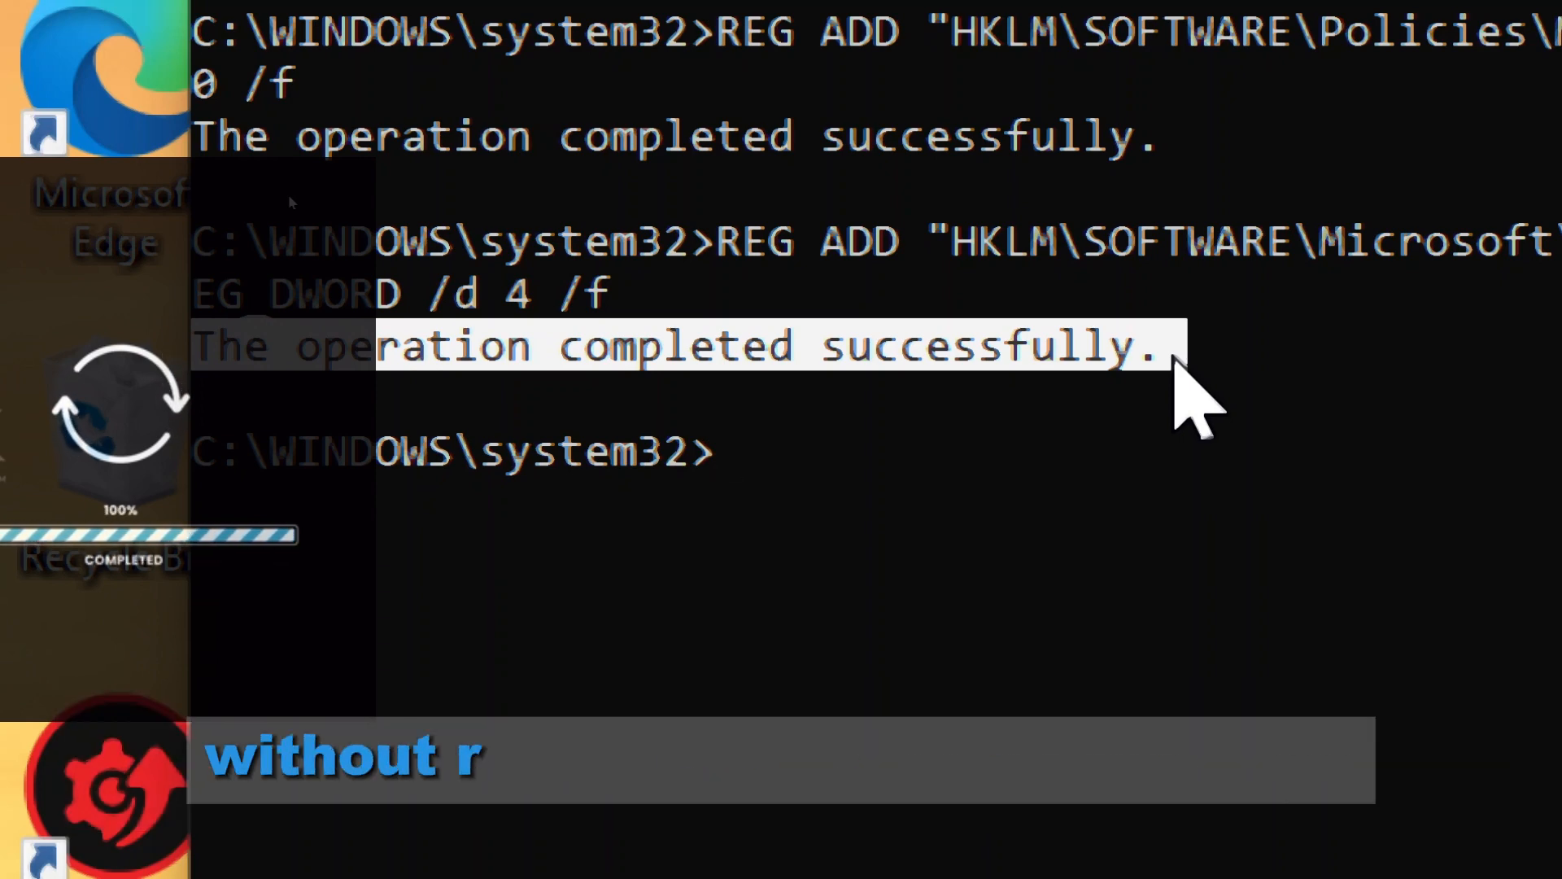
text(p)
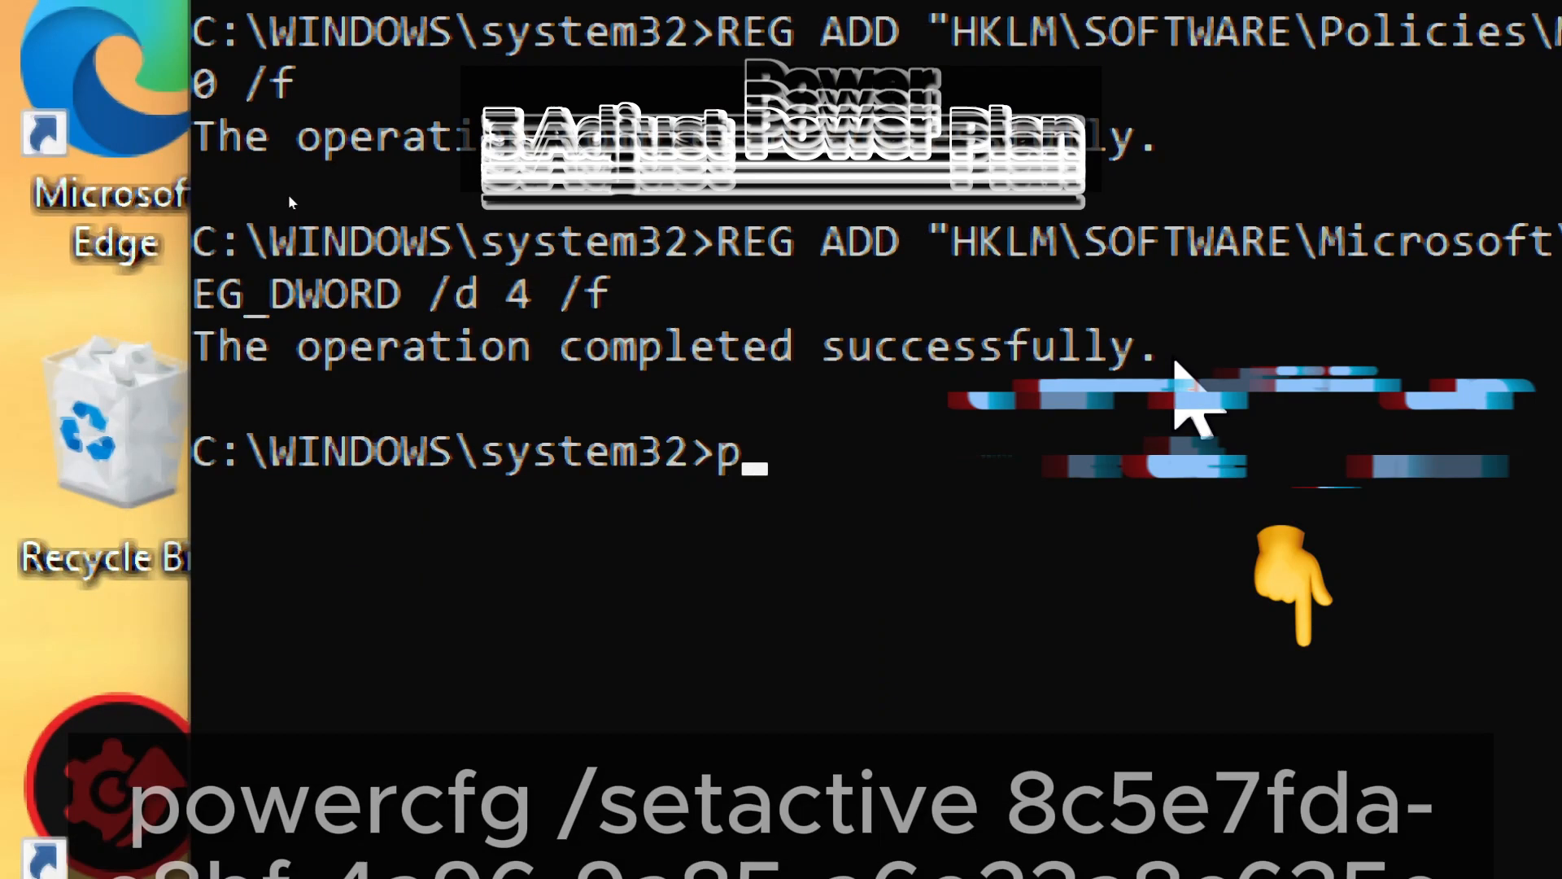
- Run powercfg /setactive with the power plan GUID beginning 8c5e7fda
text(owercfg /setactive 8c5e7fda-e8bf-4a9)
text(REG ADD)
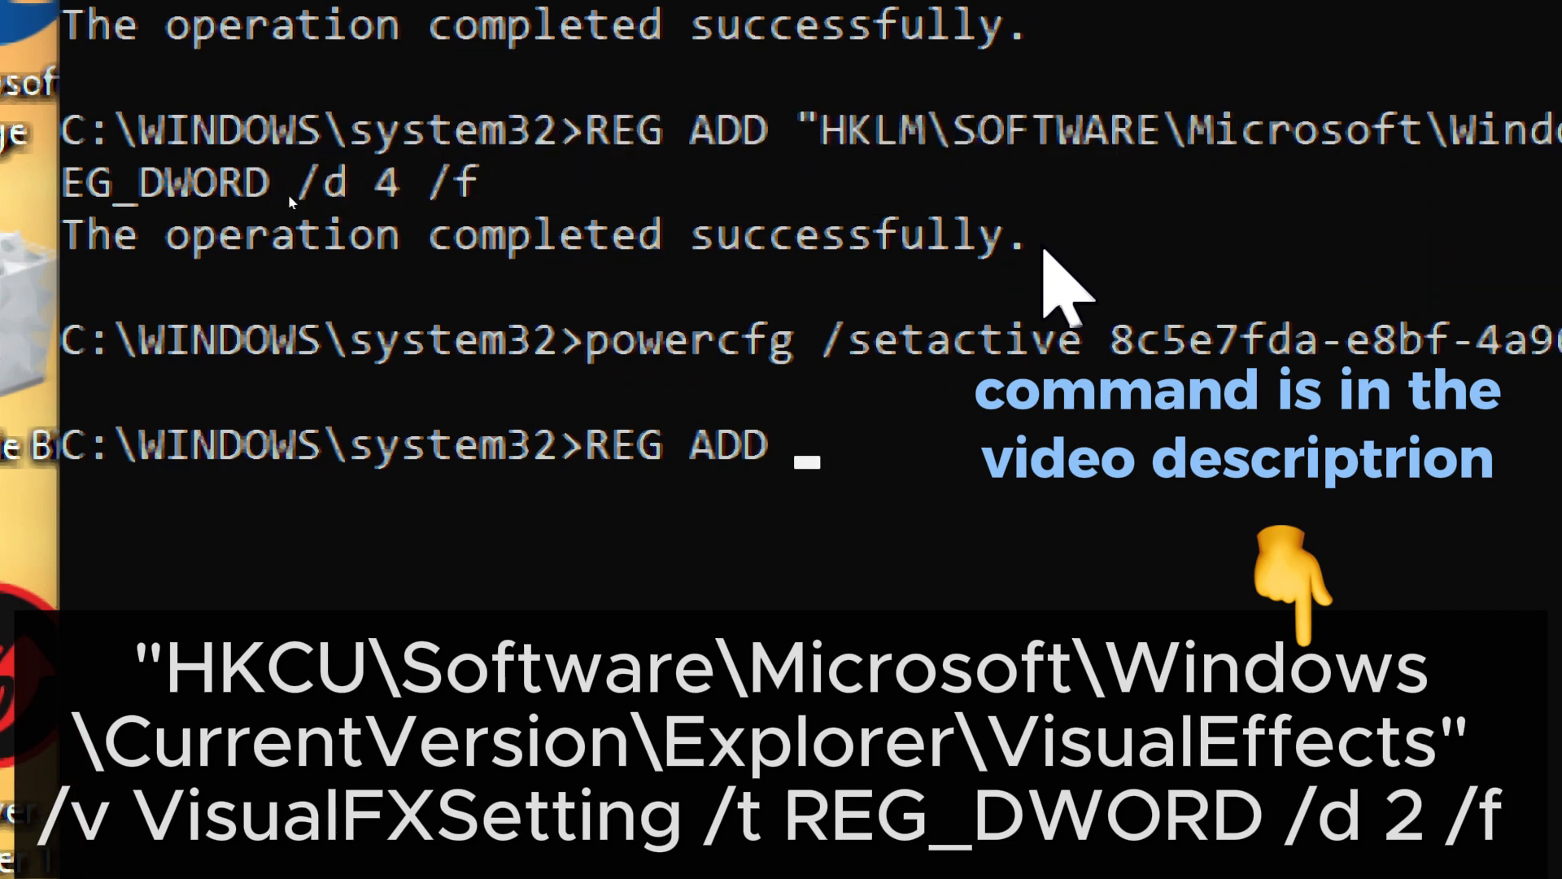
- Run REG ADD setting VisualFXSetting to 2 under HKCU Explorer VisualEffects
text("HKCU\)
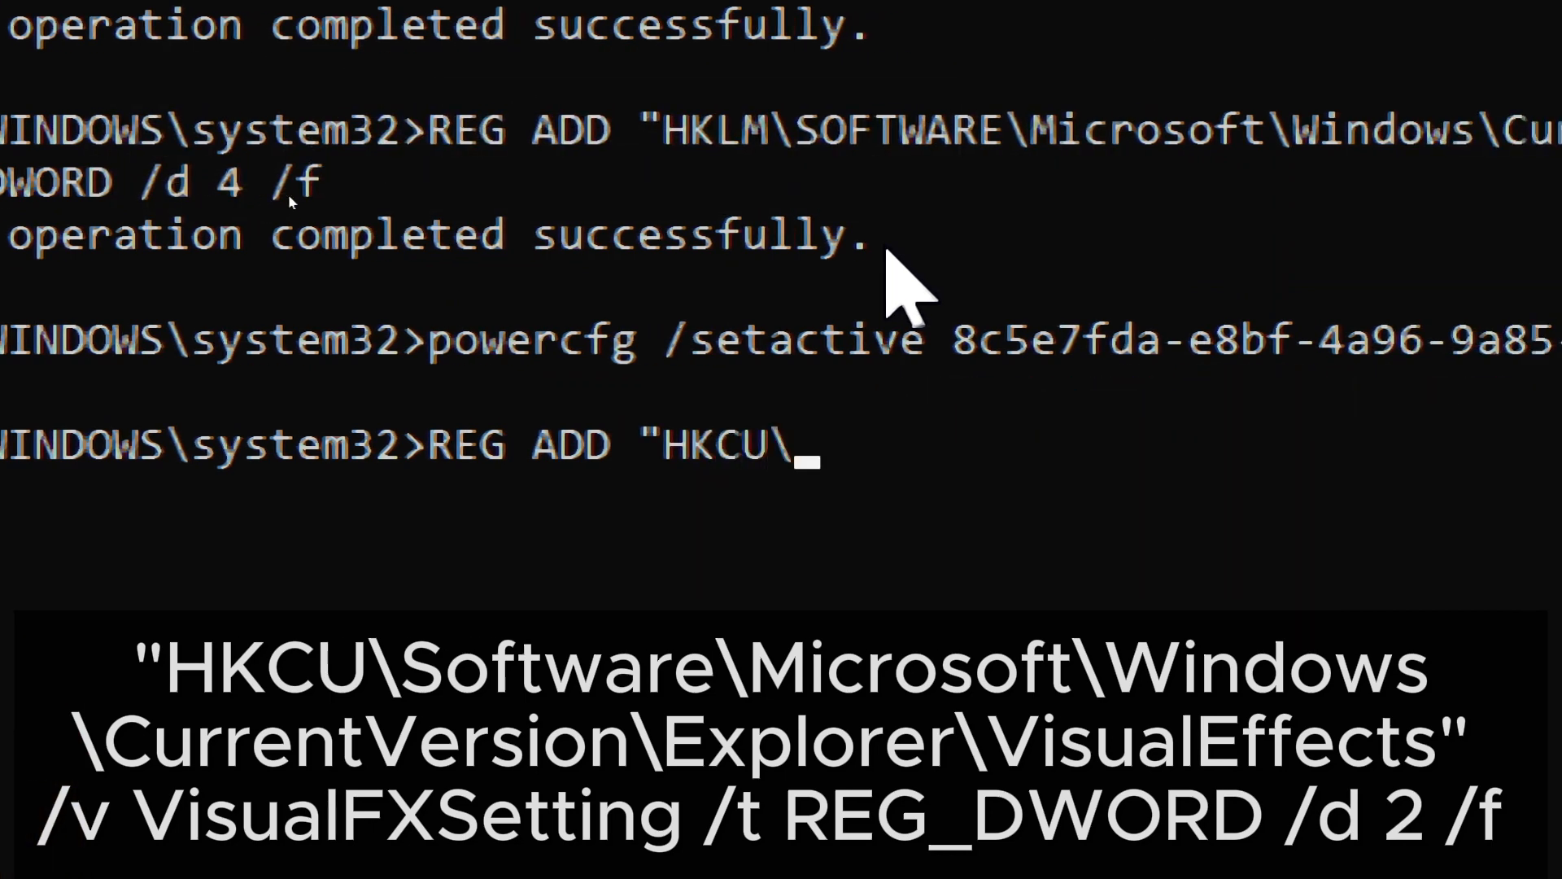
text(Soft)
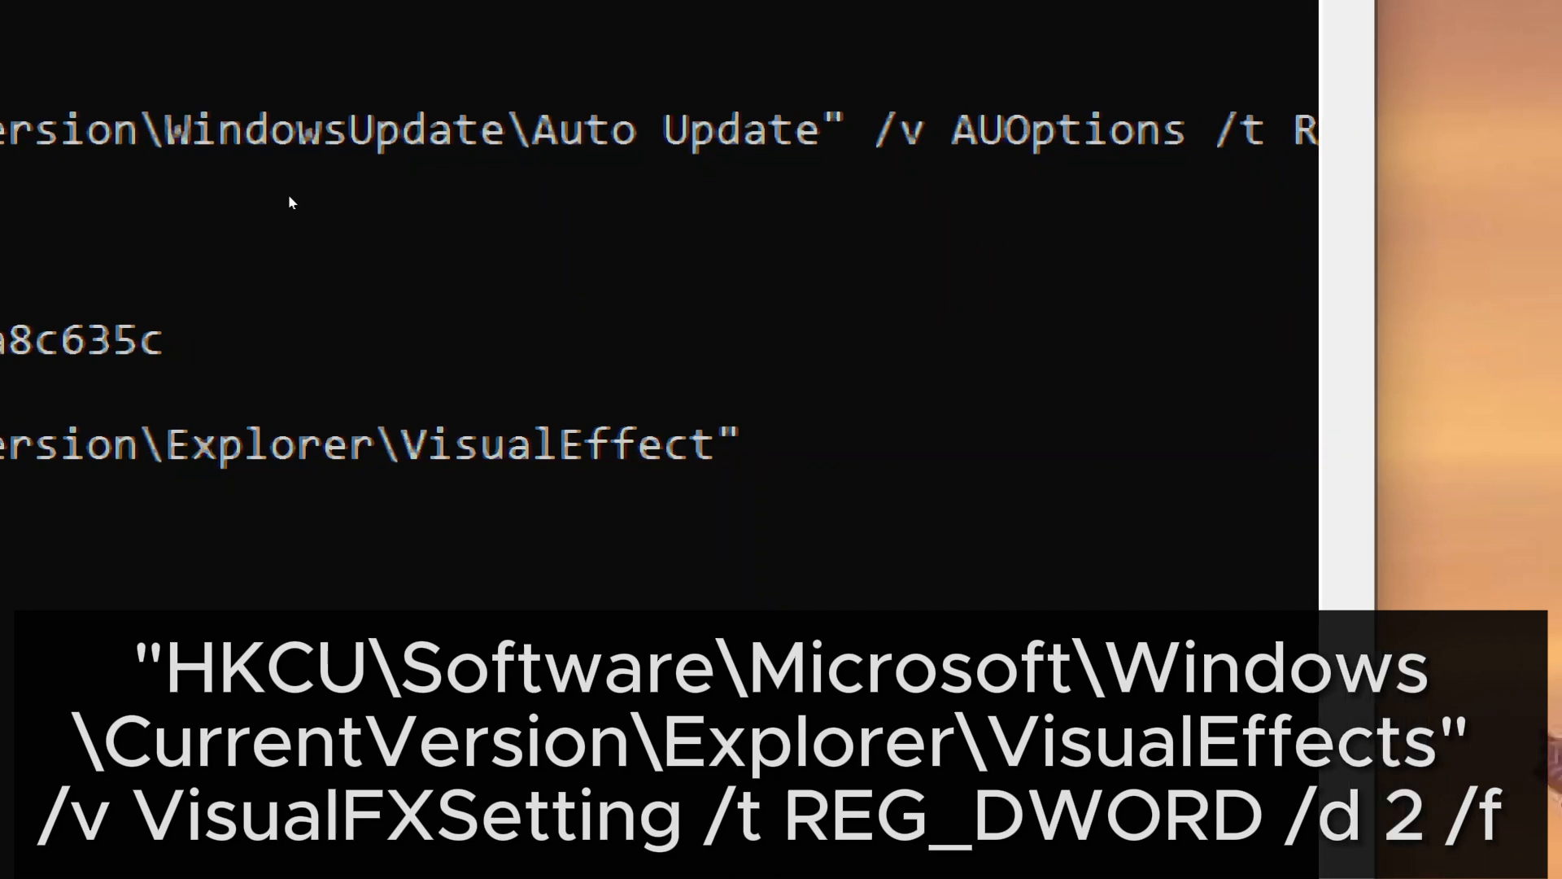
text(/v V)
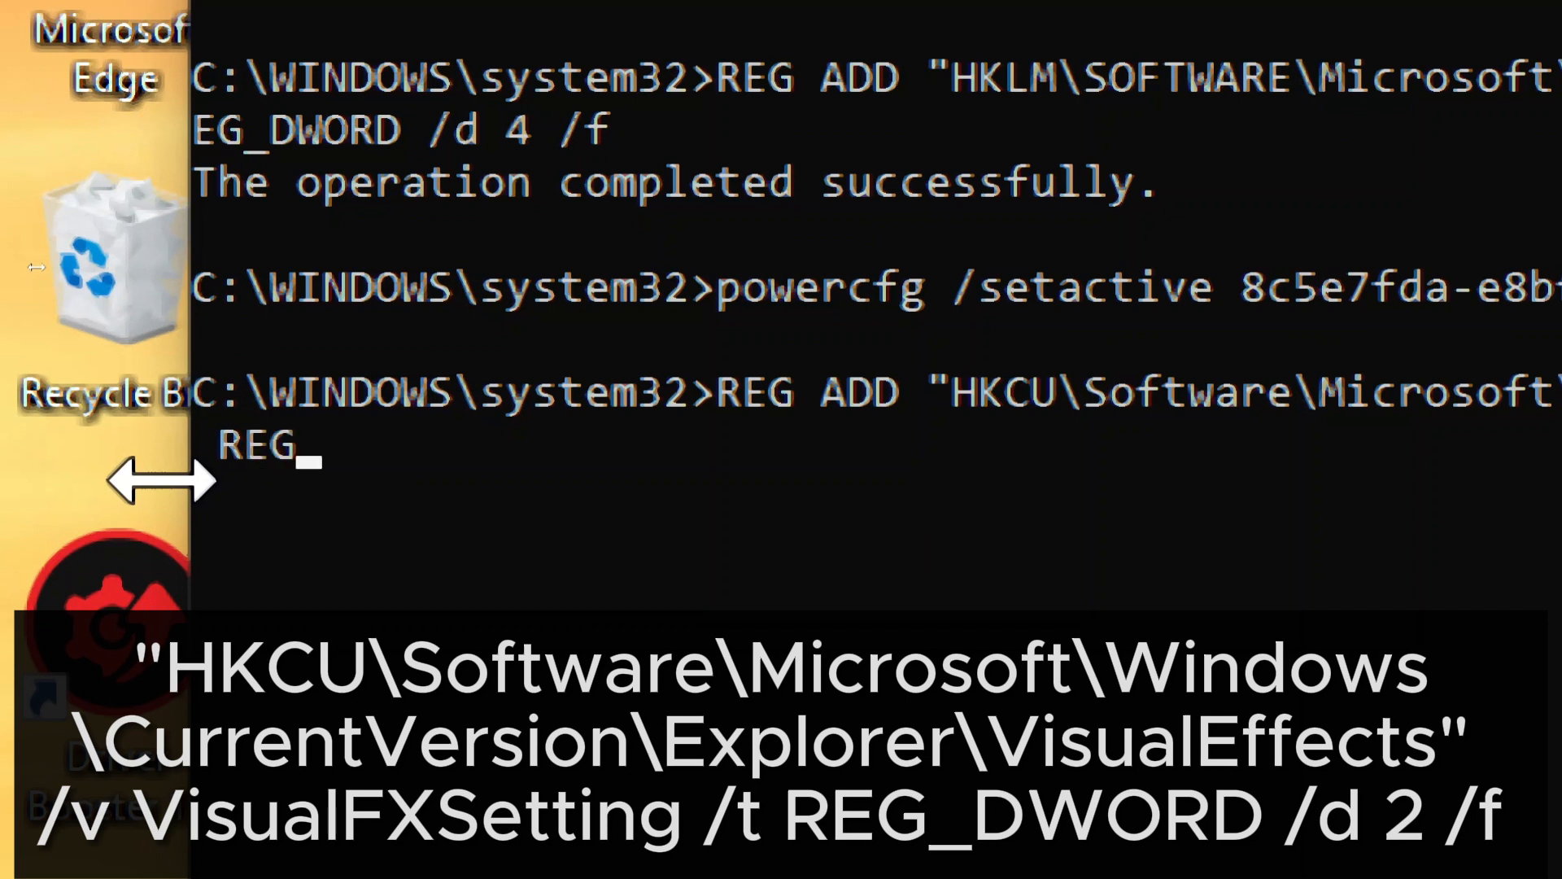
text(_DWORD /d 2 /f)
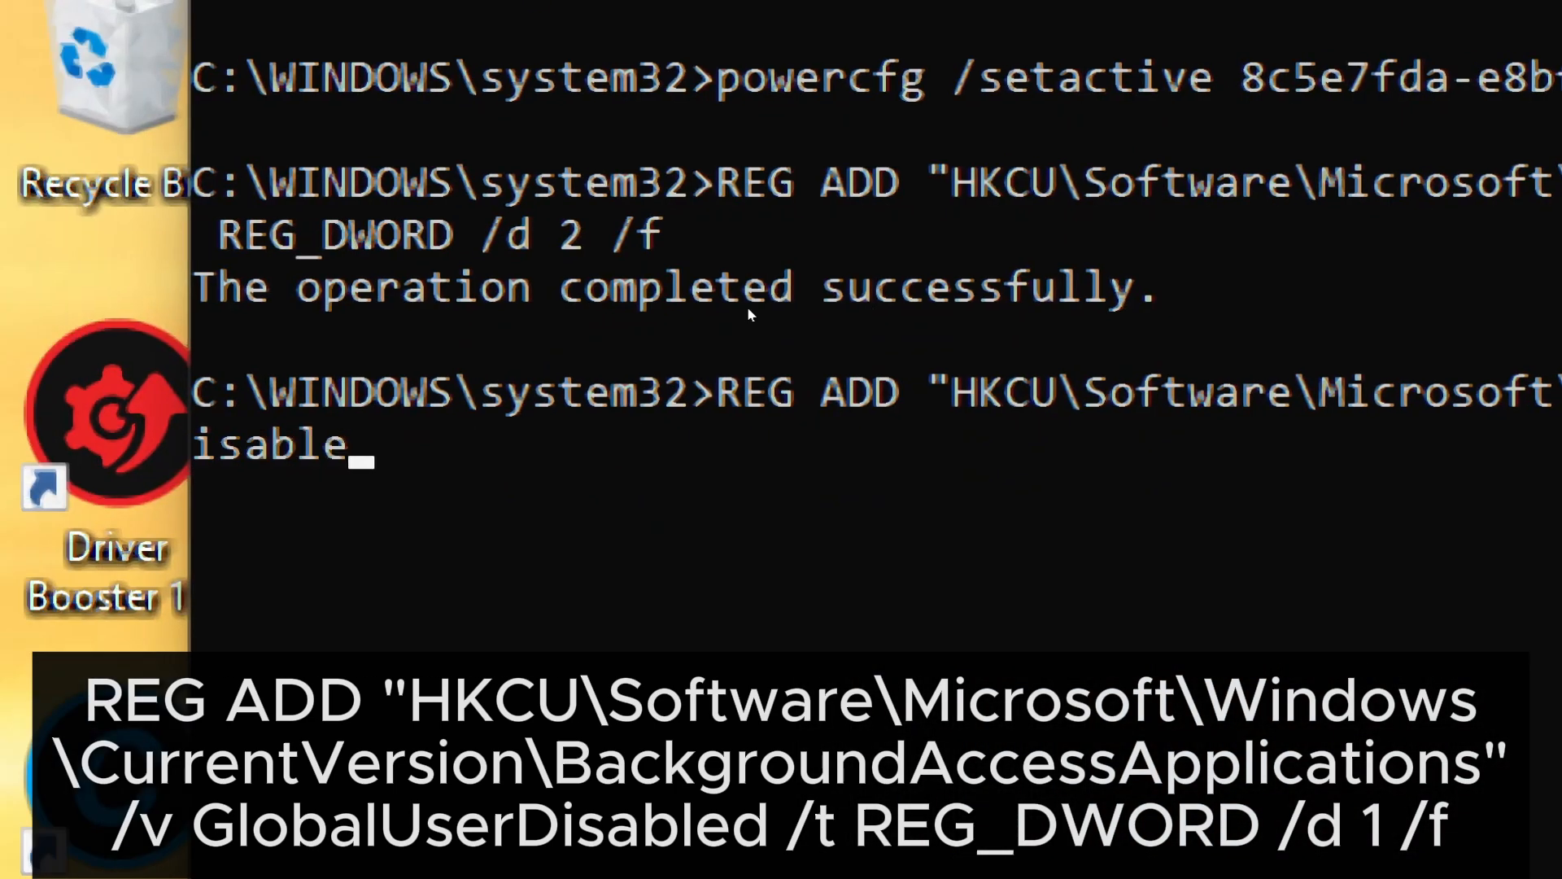
- Run REG ADD setting GlobalUserDisabled to 1 under BackgroundAccessApplications, blocking background apps
text(d /)
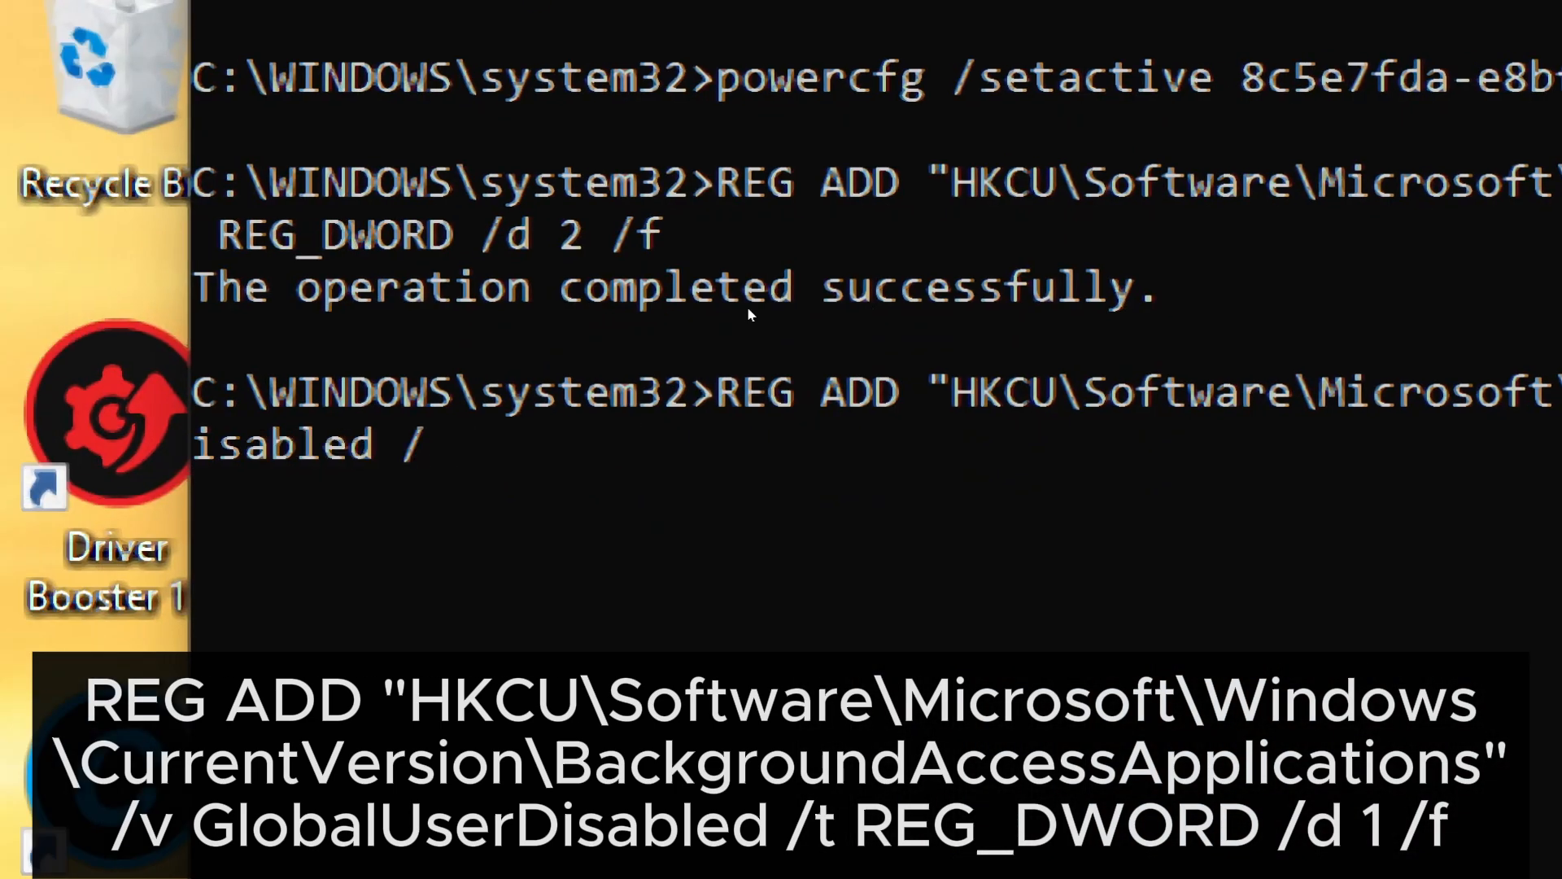
text(t REG_DWORD /d)
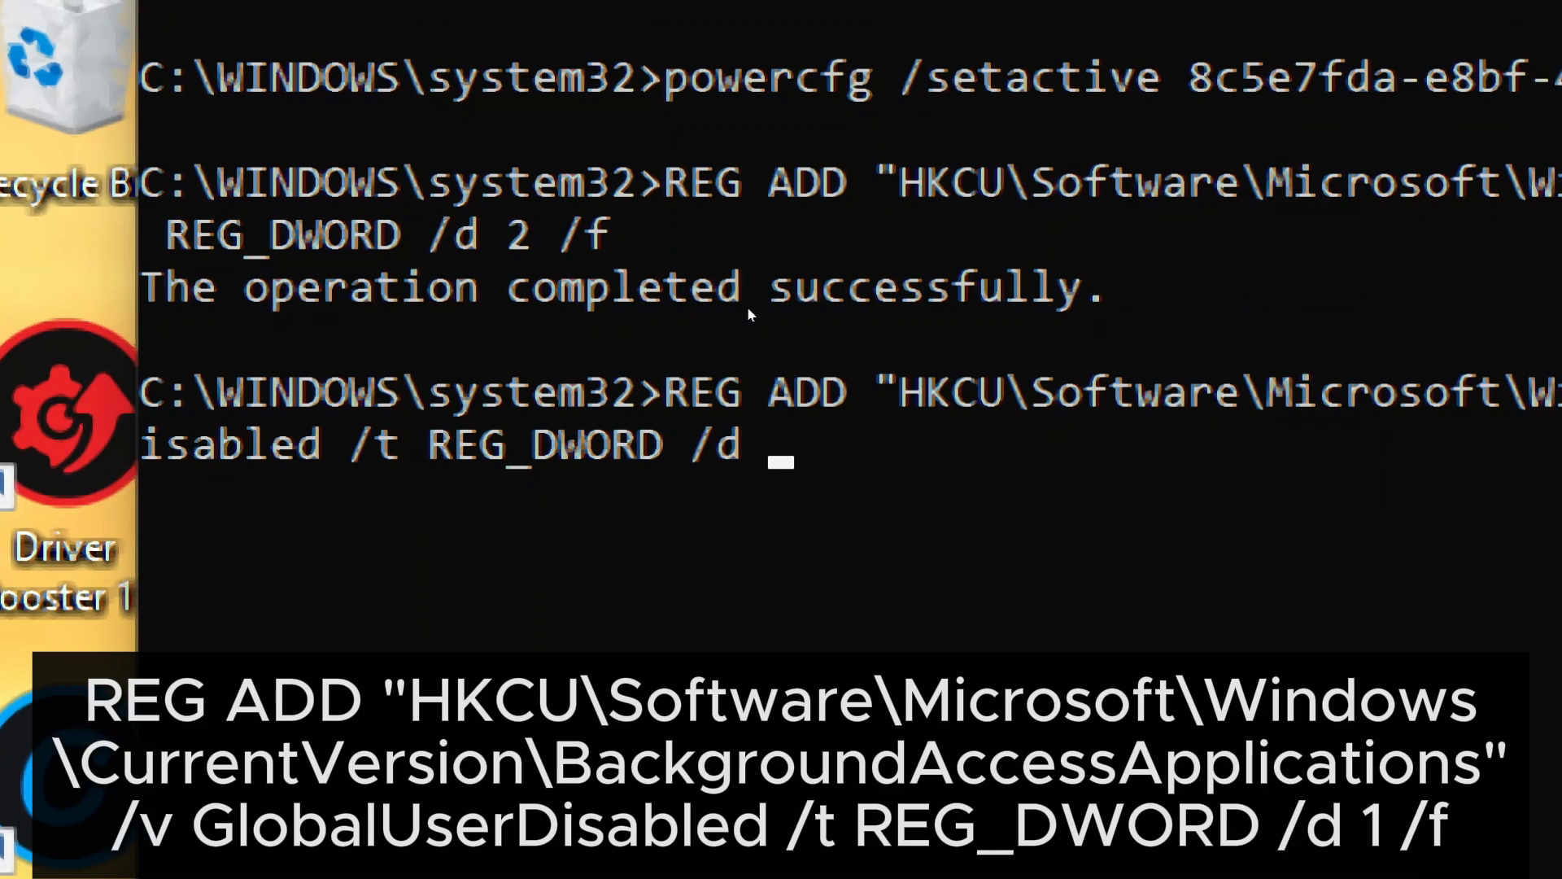
text(1 /f)
text(REG)
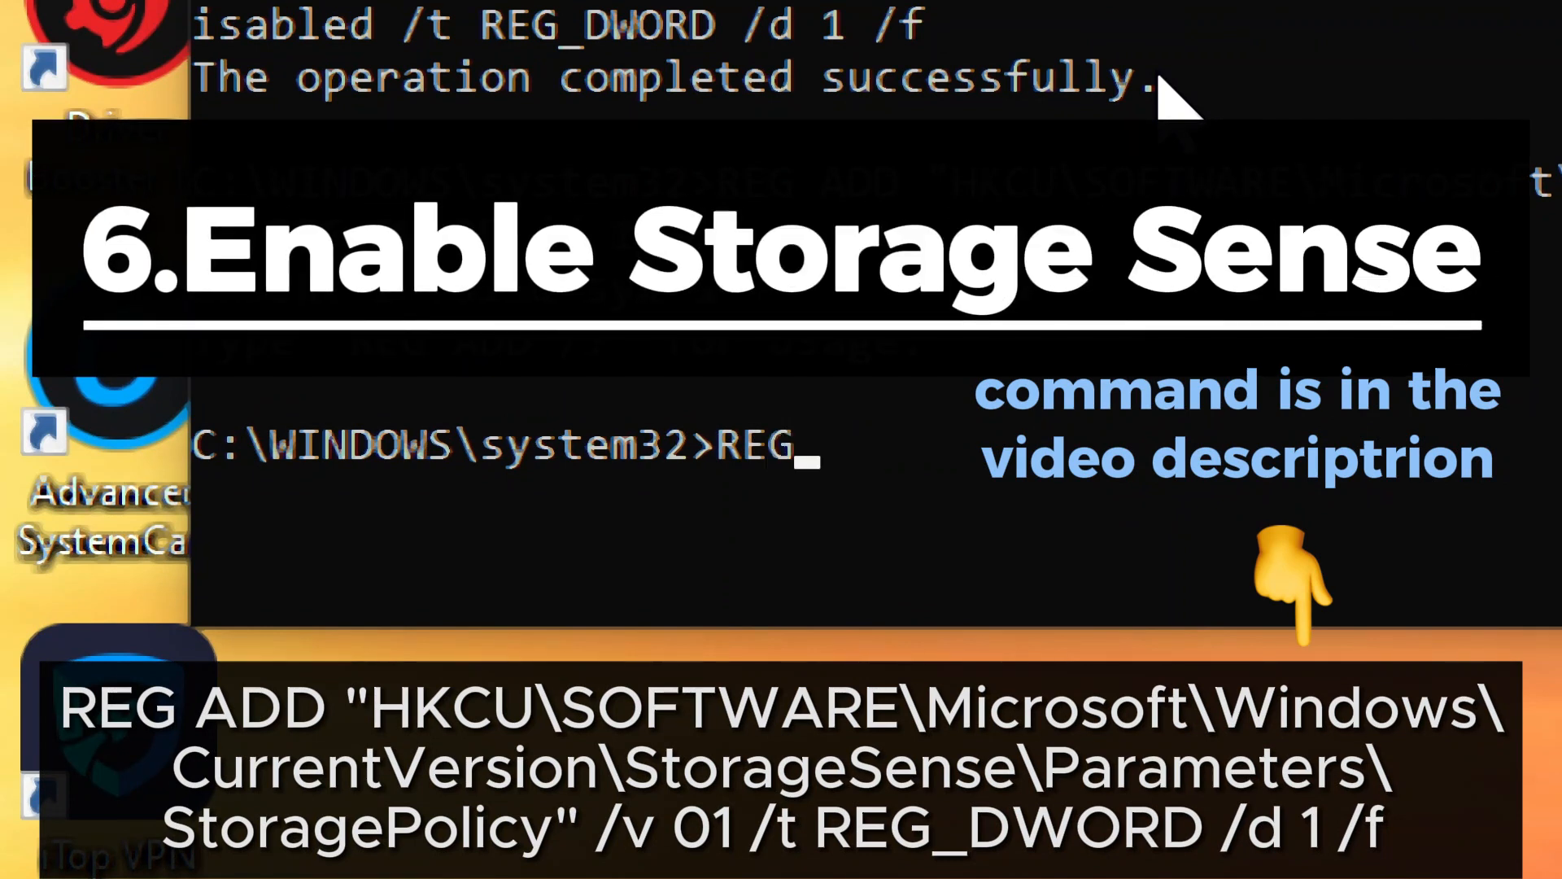
- Enter the StorageSense StoragePolicy REG ADD command for value 01 up to REG_DWORD
text(ADD "HKCU)
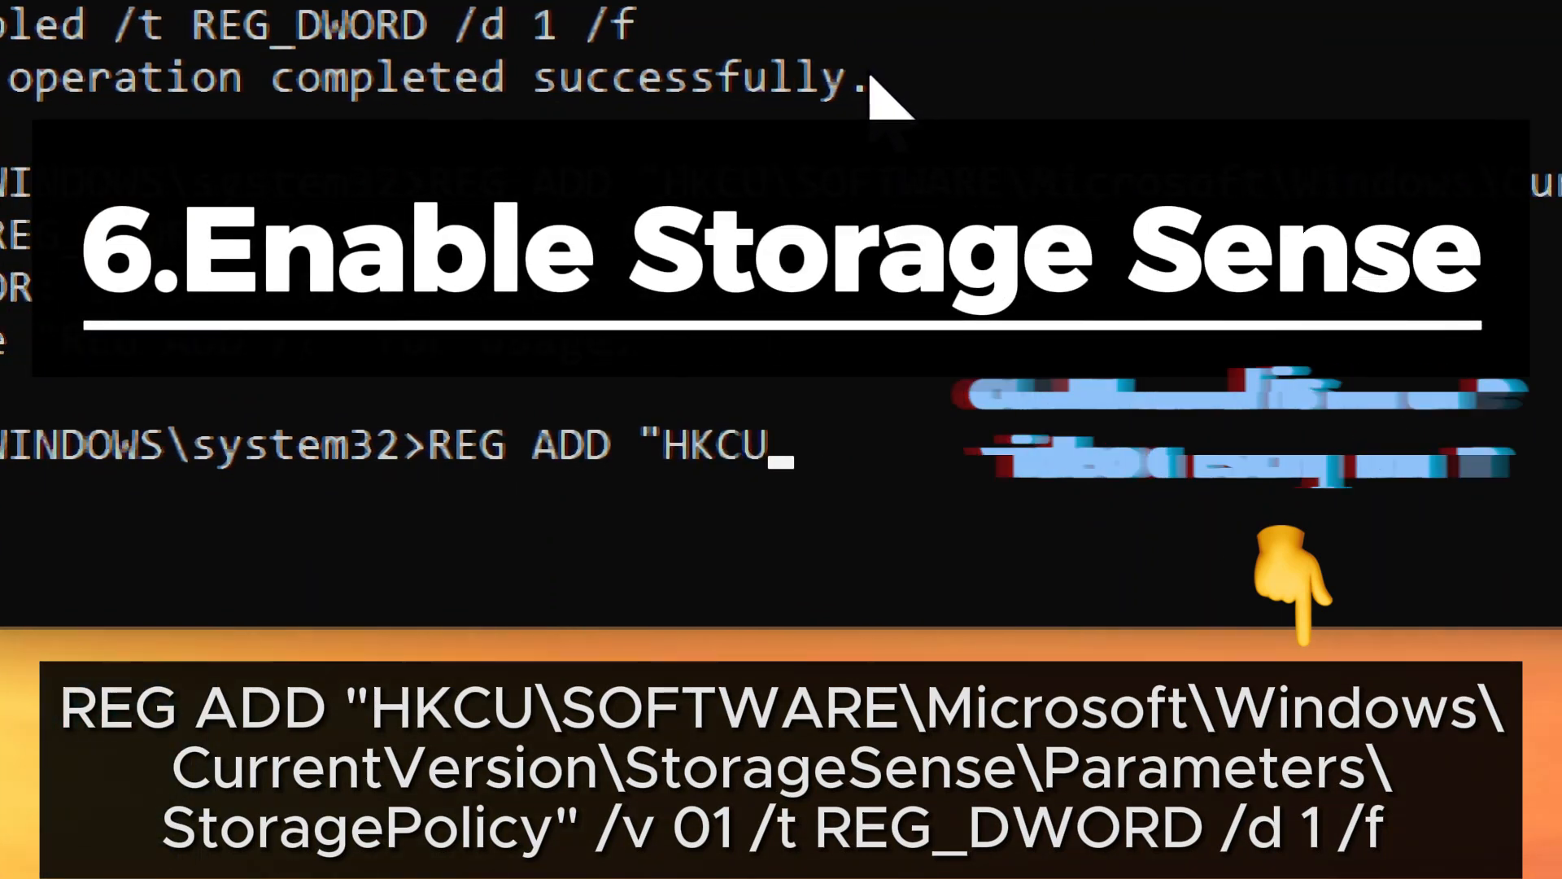
text(SOFTWARE\)
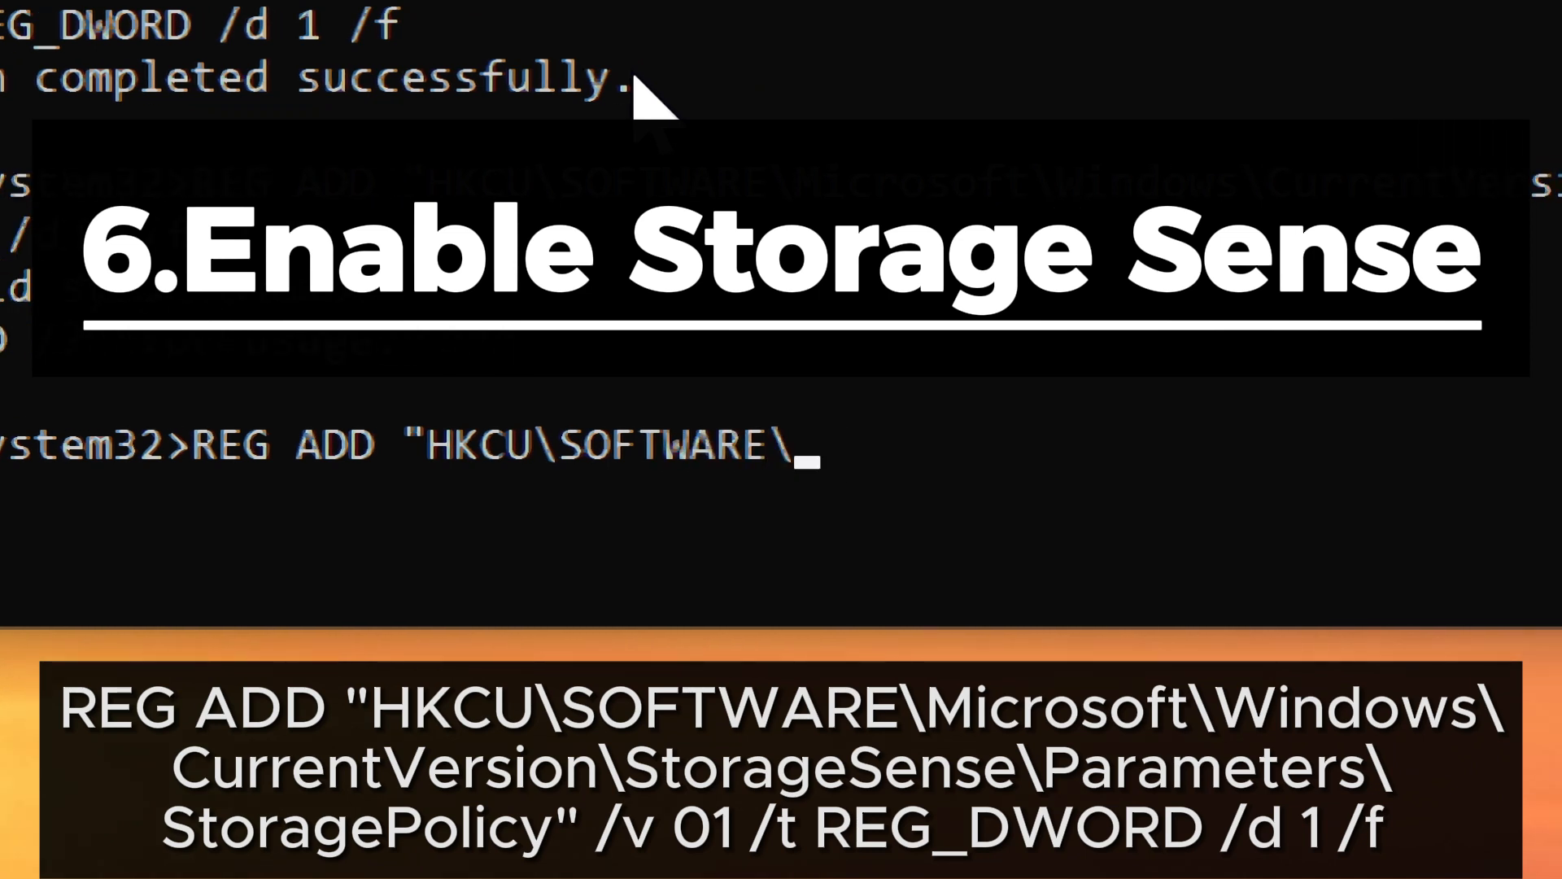
text(Microsoft\W)
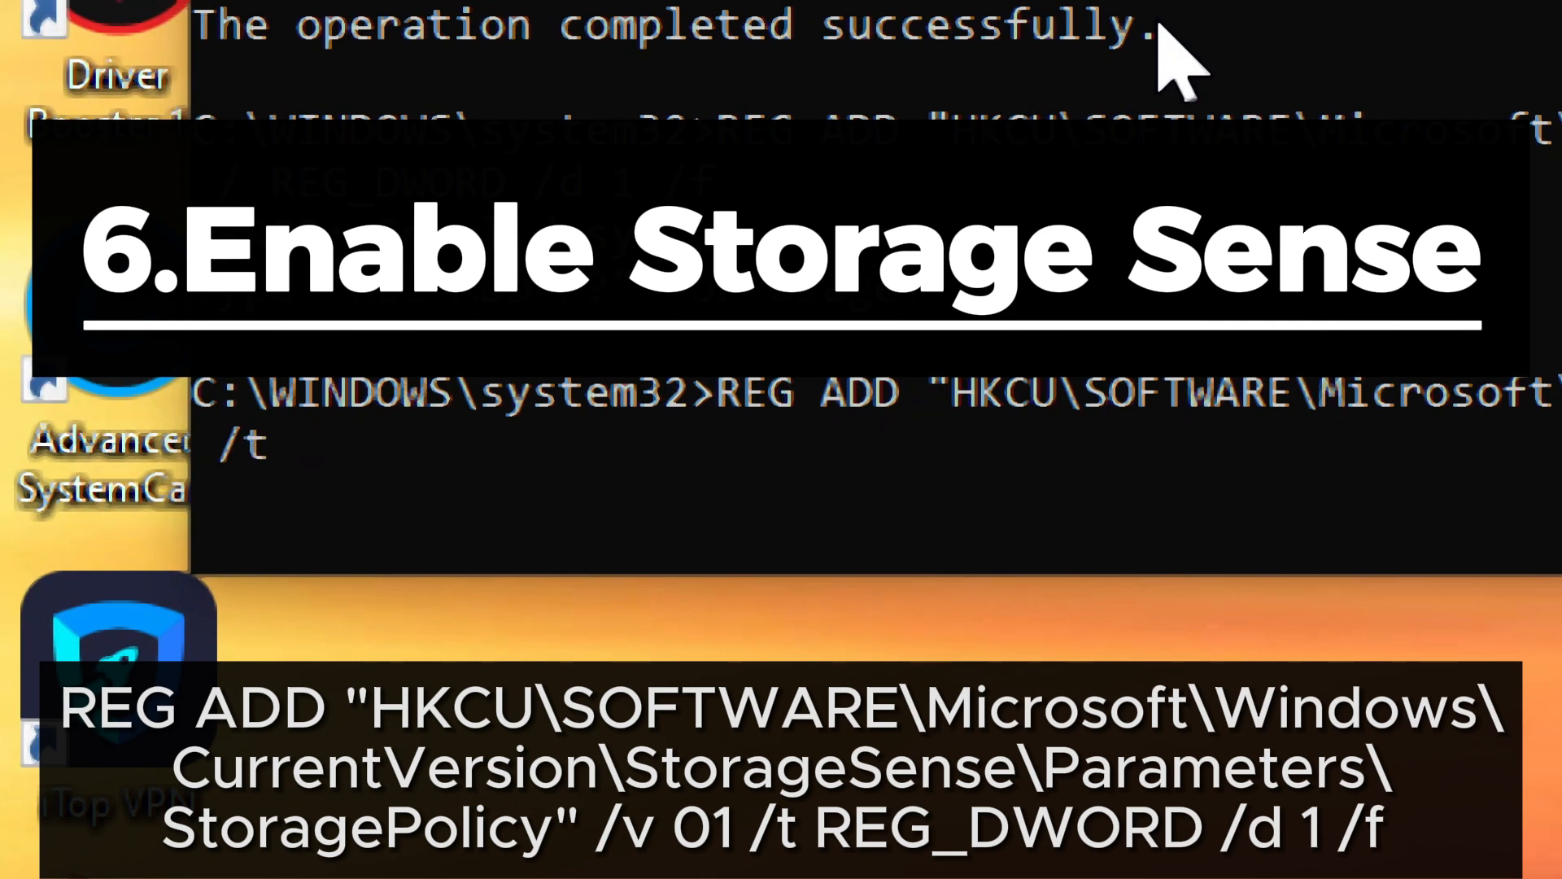
text(REG_D)
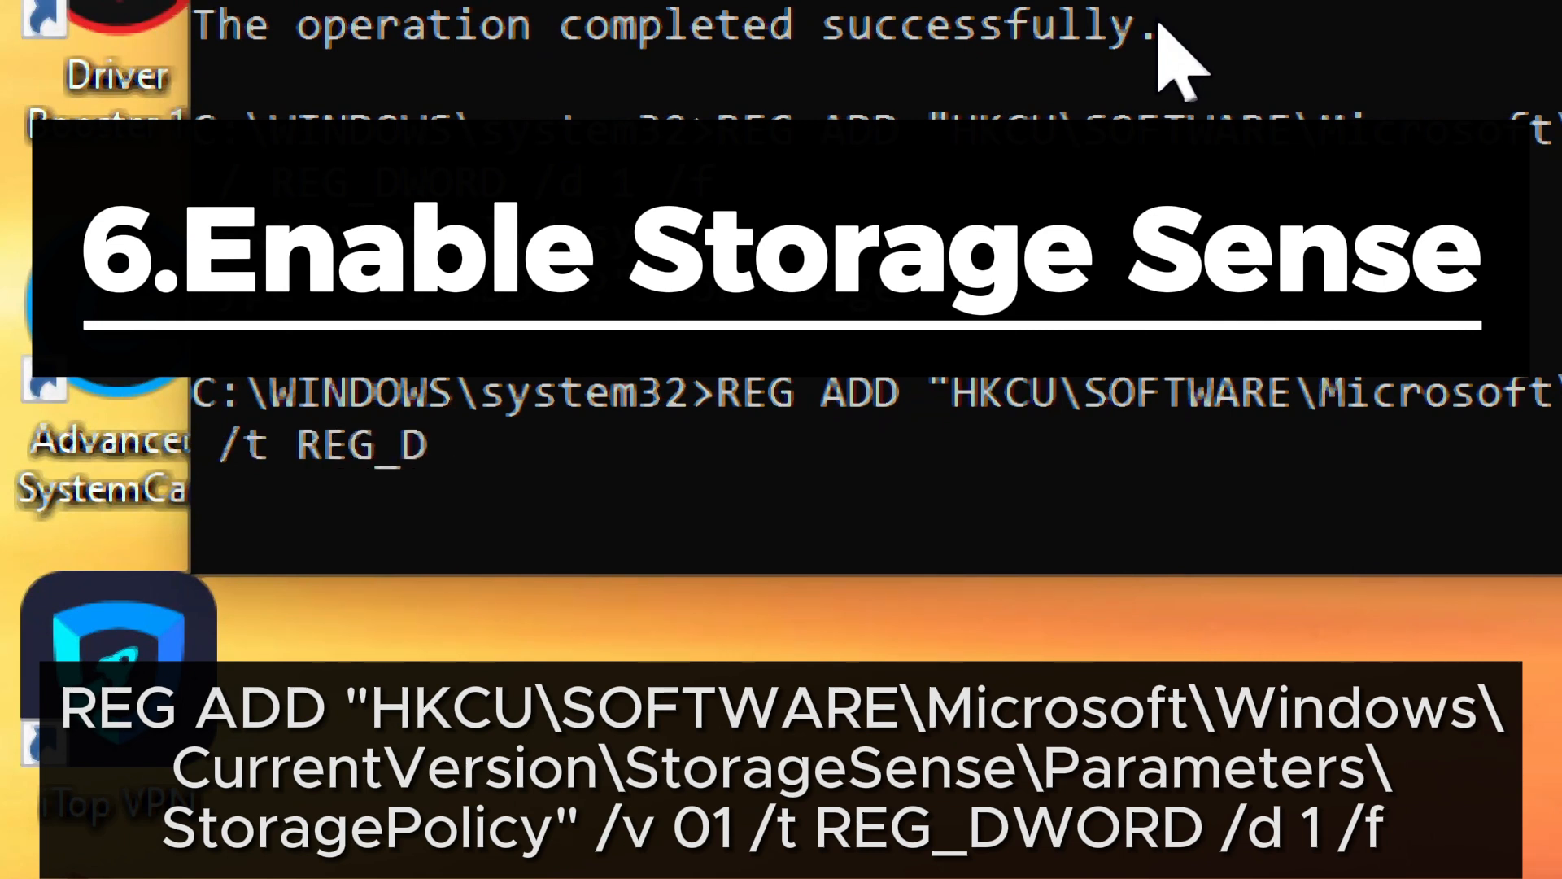